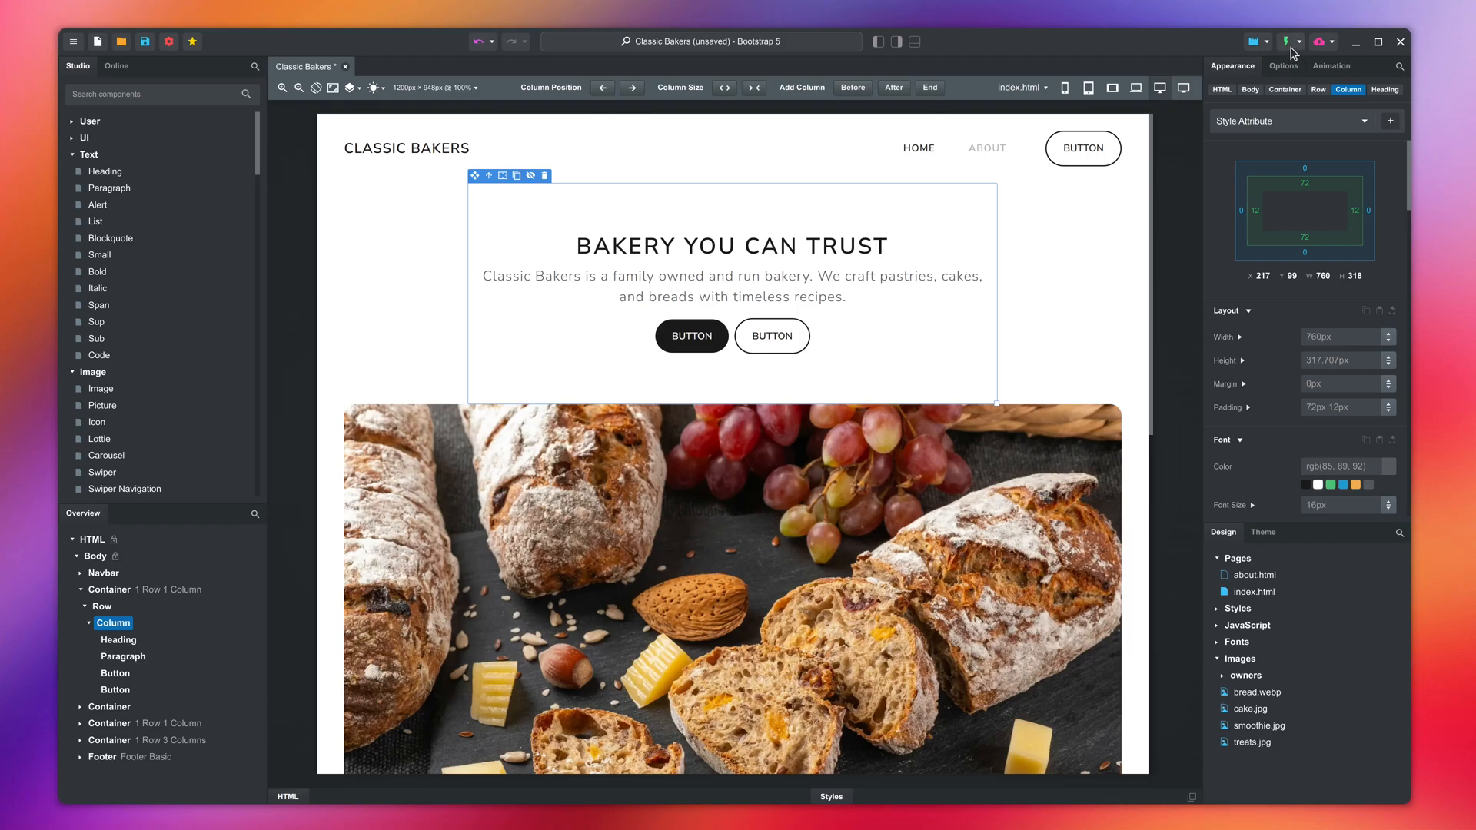
Open the Export settings for the Classic Bakers design from the toolbar export dropdown.
{"action": "left_click", "coordinate": [1291, 40]}
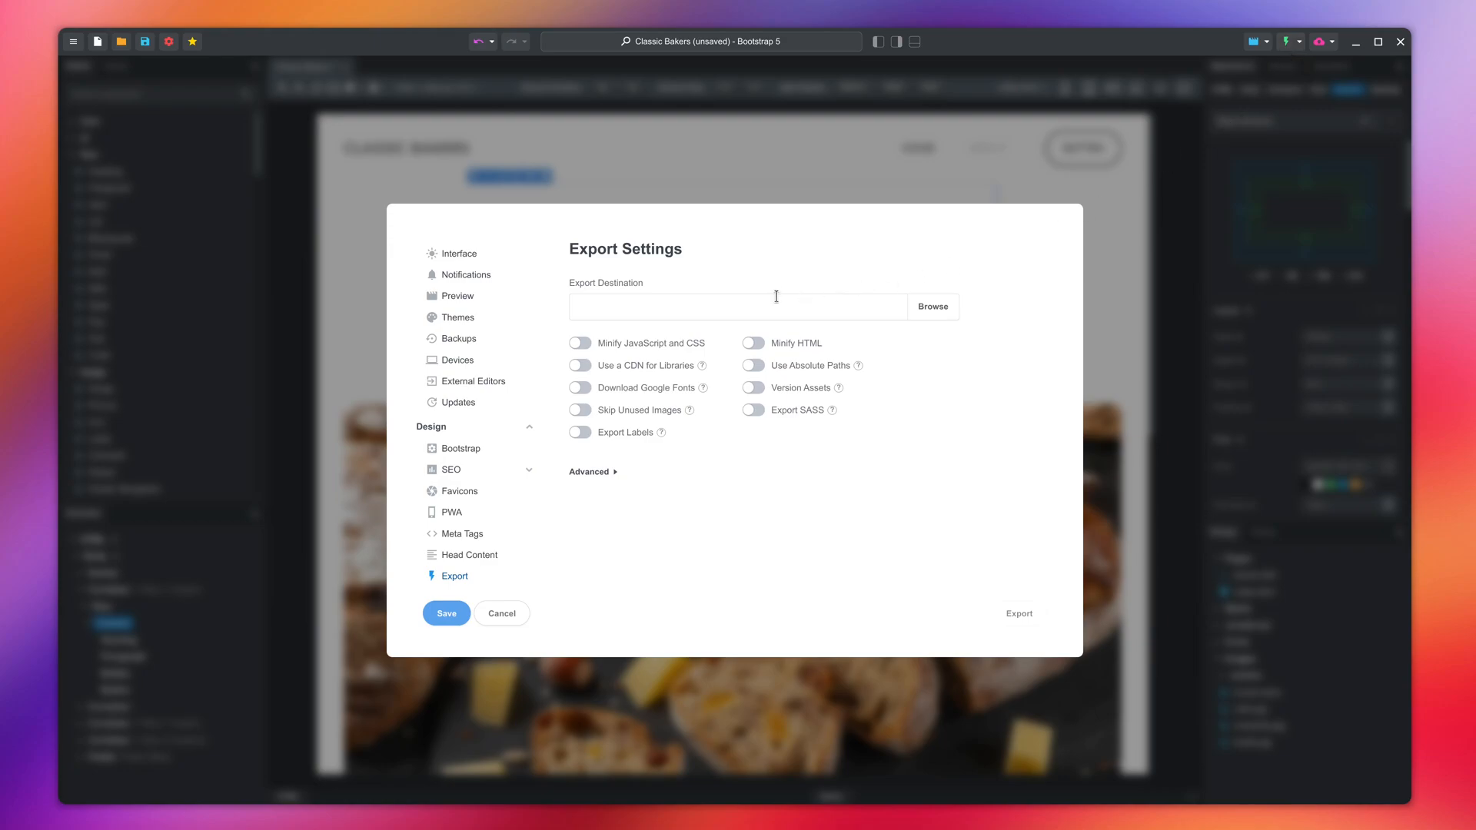
{"action": "mouse_move", "coordinate": [688, 328]}
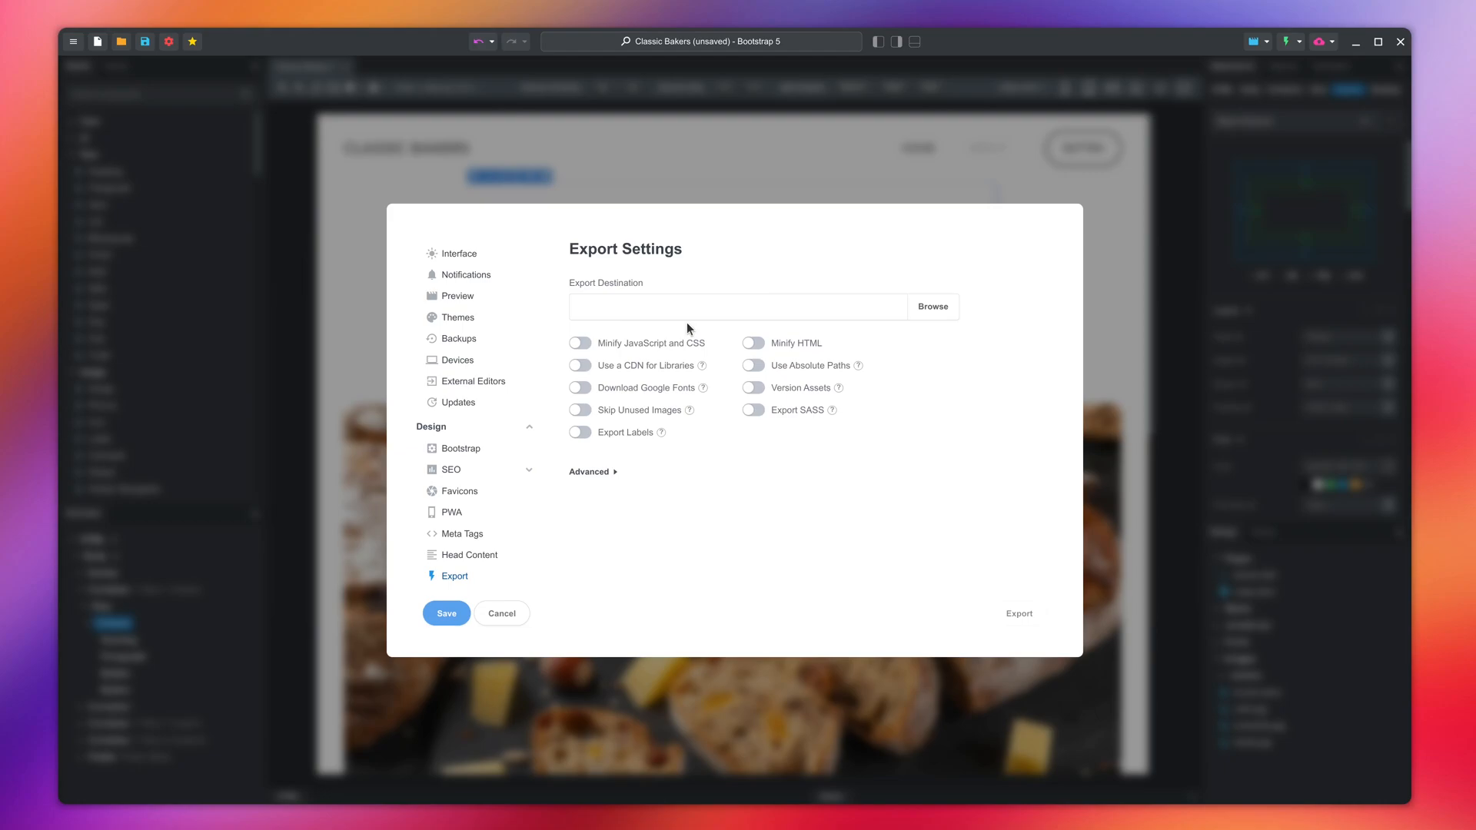
Set the export destination to the export folder inside Projects/export-lesson.
{"action": "left_click", "coordinate": [931, 306]}
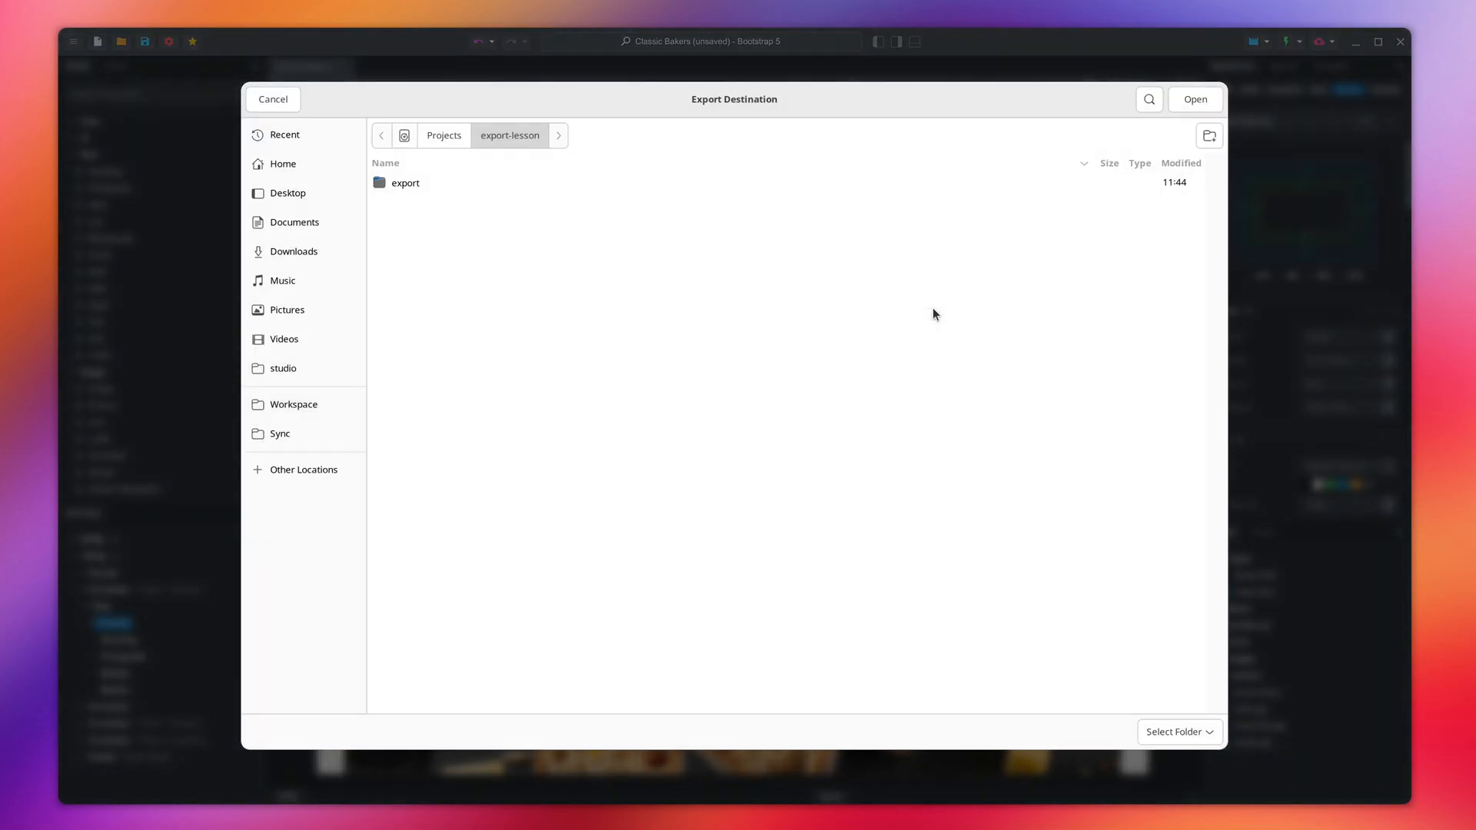
{"action": "double_click", "coordinate": [405, 183]}
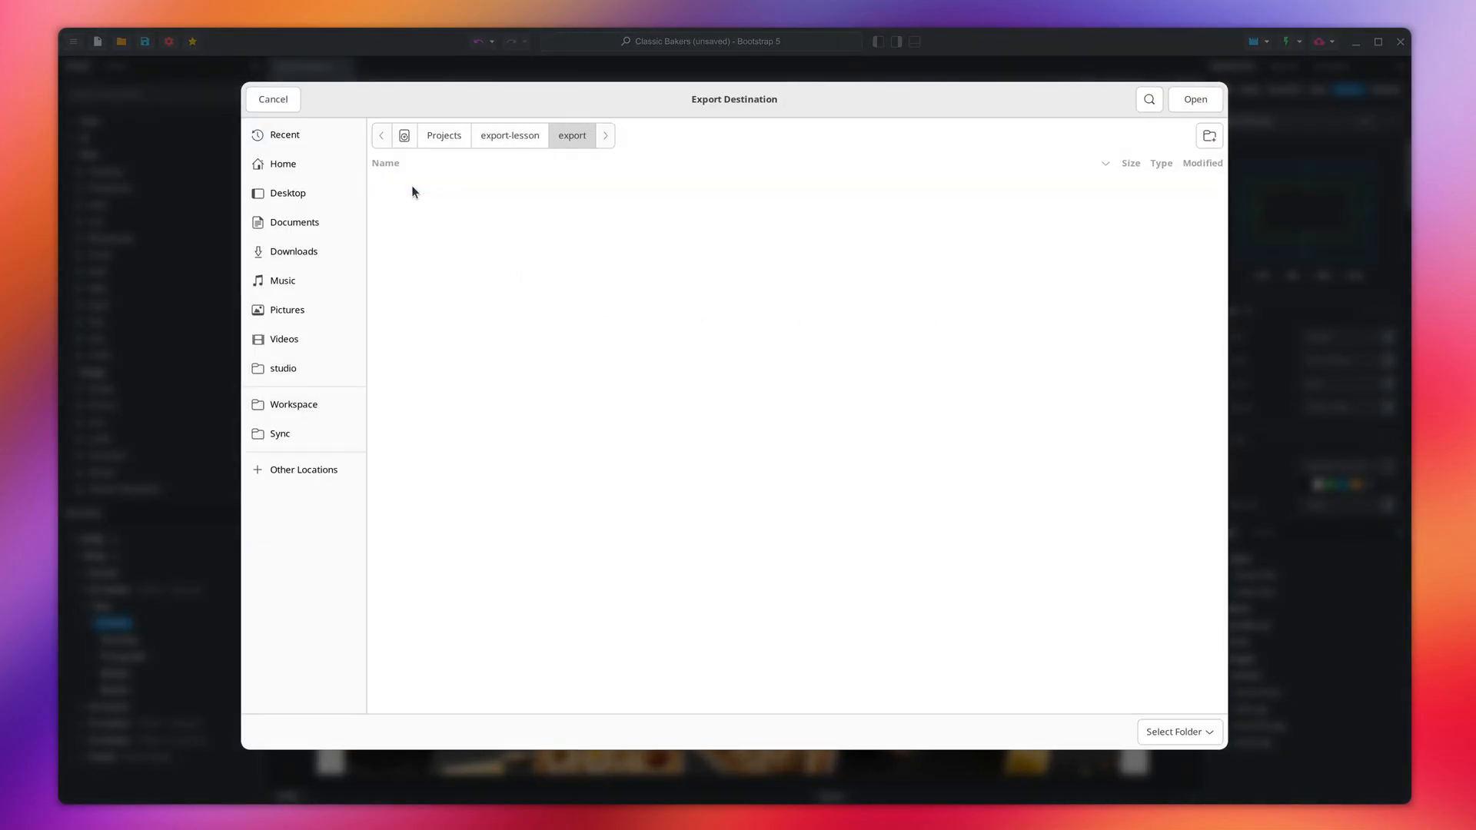
{"action": "left_click", "coordinate": [1194, 99]}
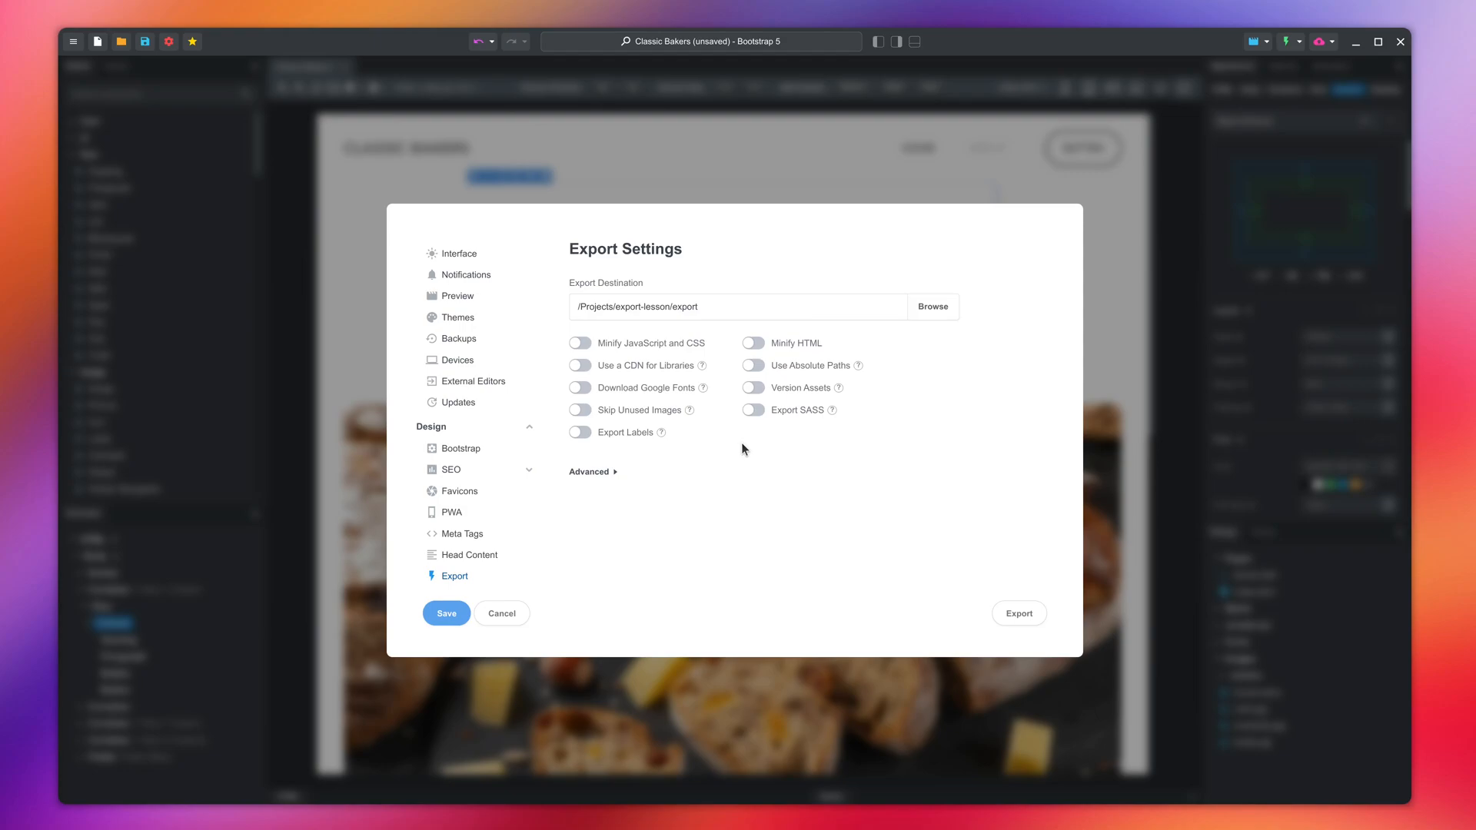
{"action": "mouse_move", "coordinate": [722, 452]}
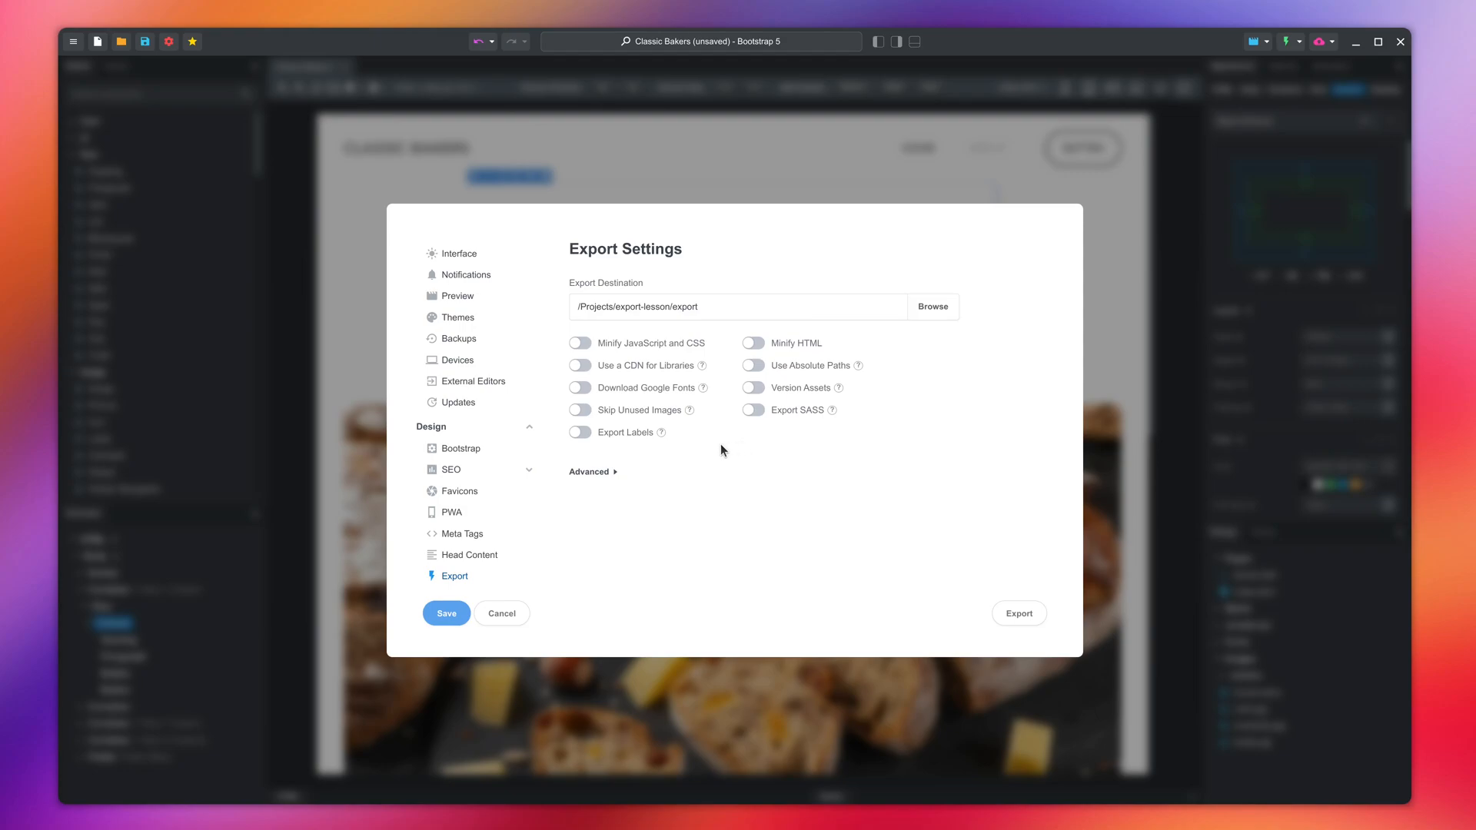
Turn on Minify JavaScript and CSS and Skip Unused Images, then save the export settings.
{"action": "left_click", "coordinate": [579, 343]}
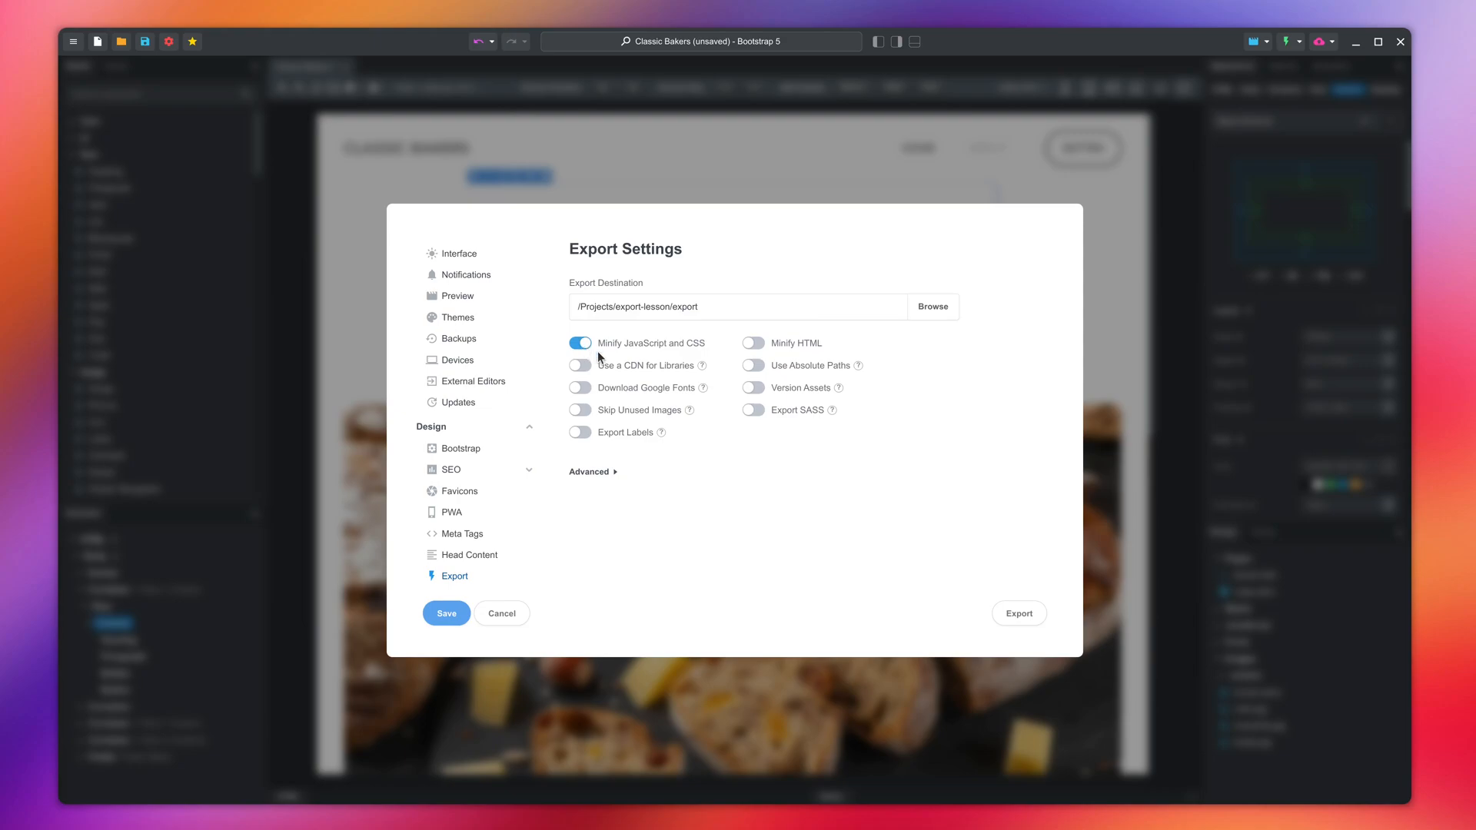
{"action": "left_click", "coordinate": [580, 409]}
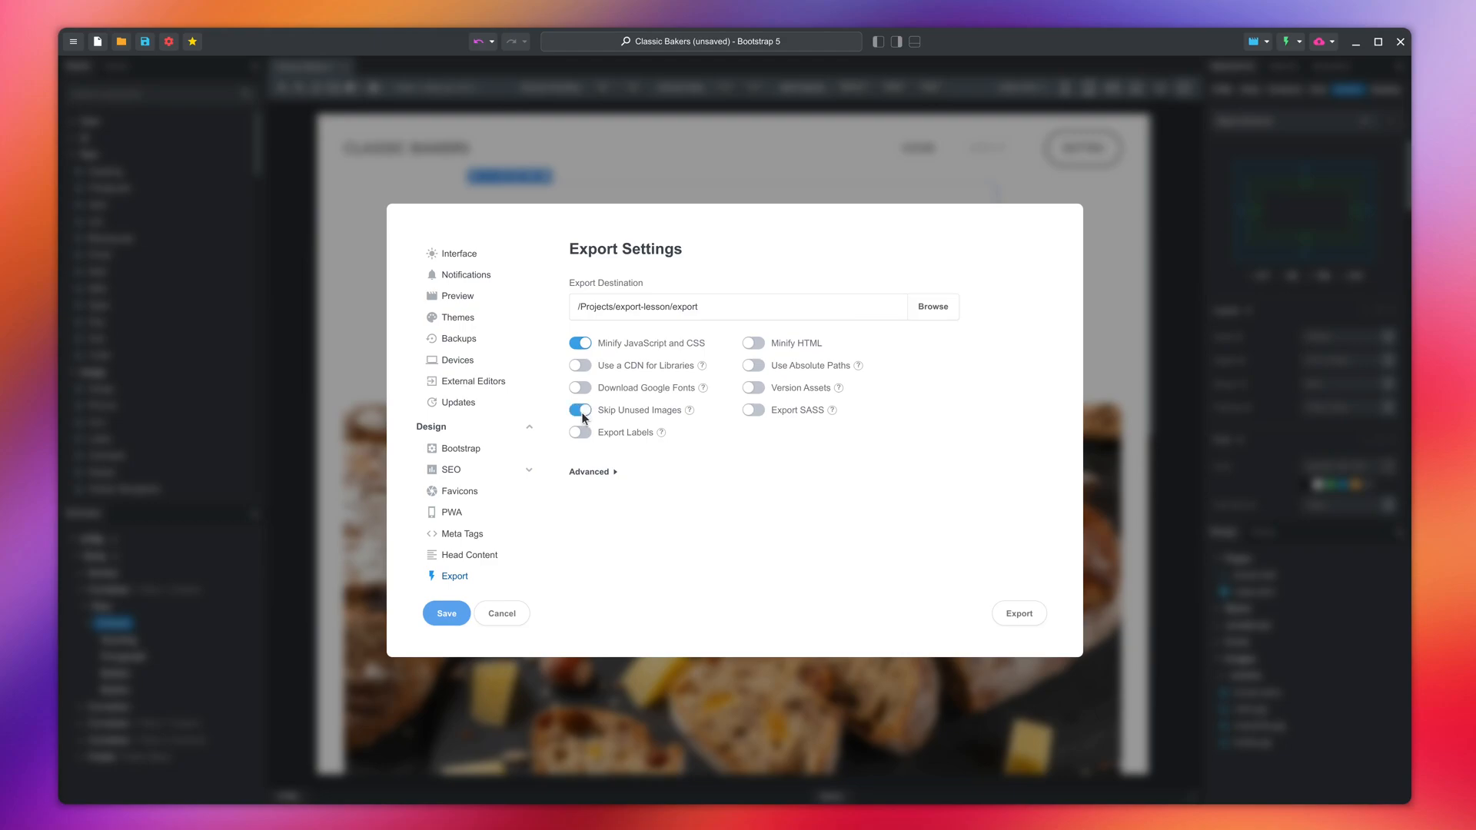
{"action": "mouse_move", "coordinate": [608, 423]}
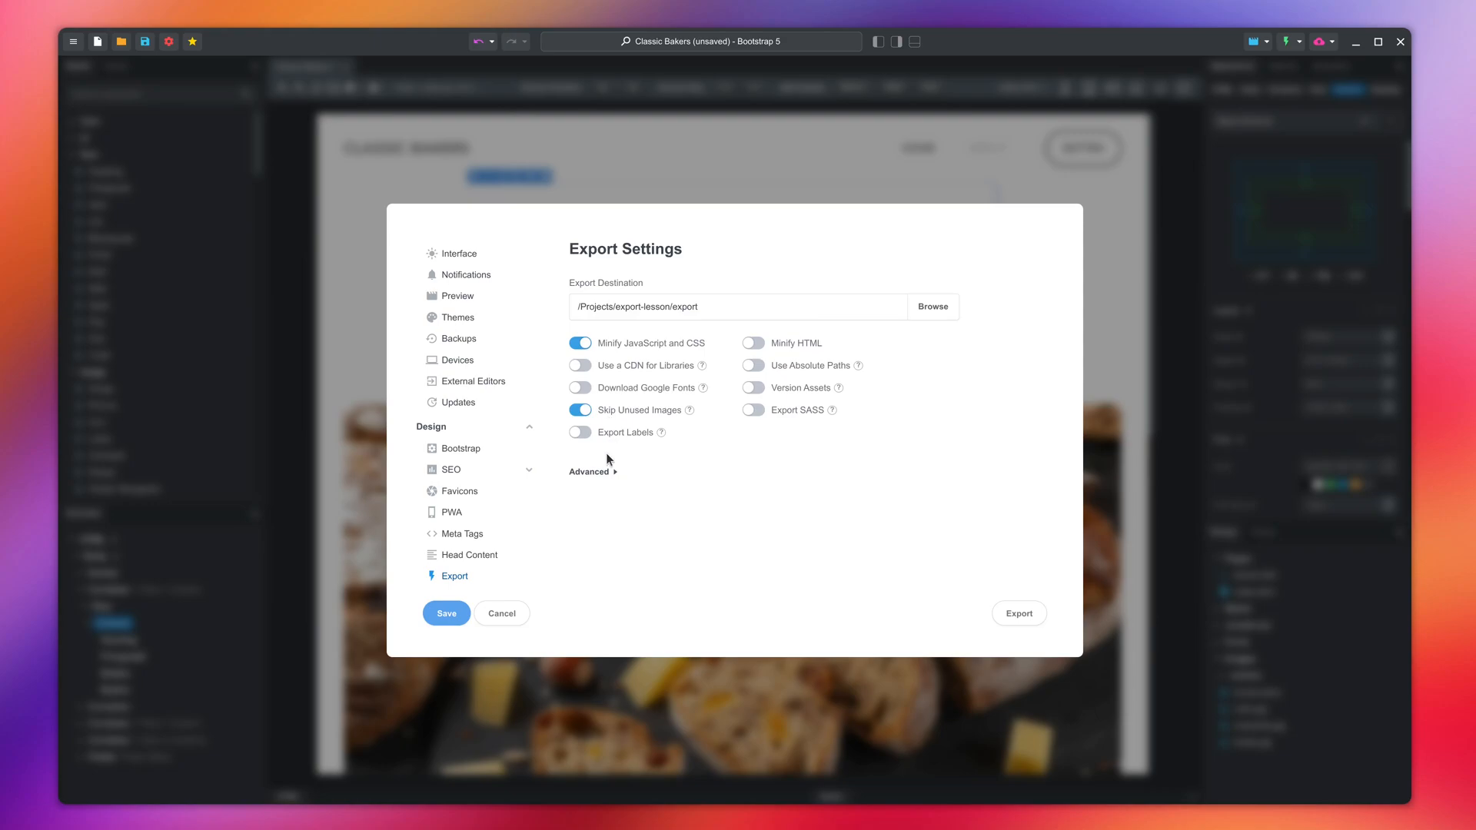
{"action": "left_click", "coordinate": [590, 472]}
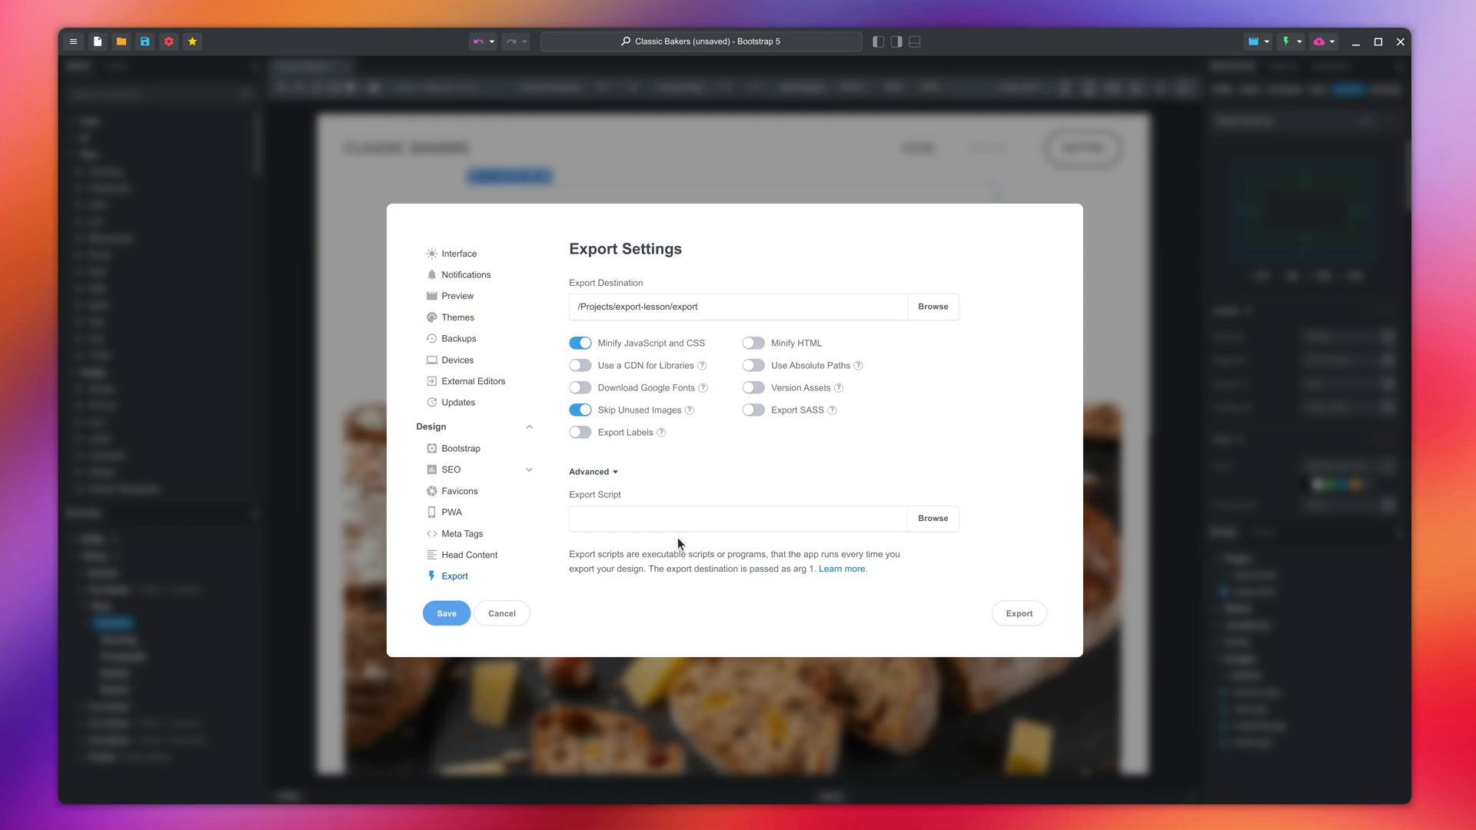
{"action": "mouse_move", "coordinate": [671, 543]}
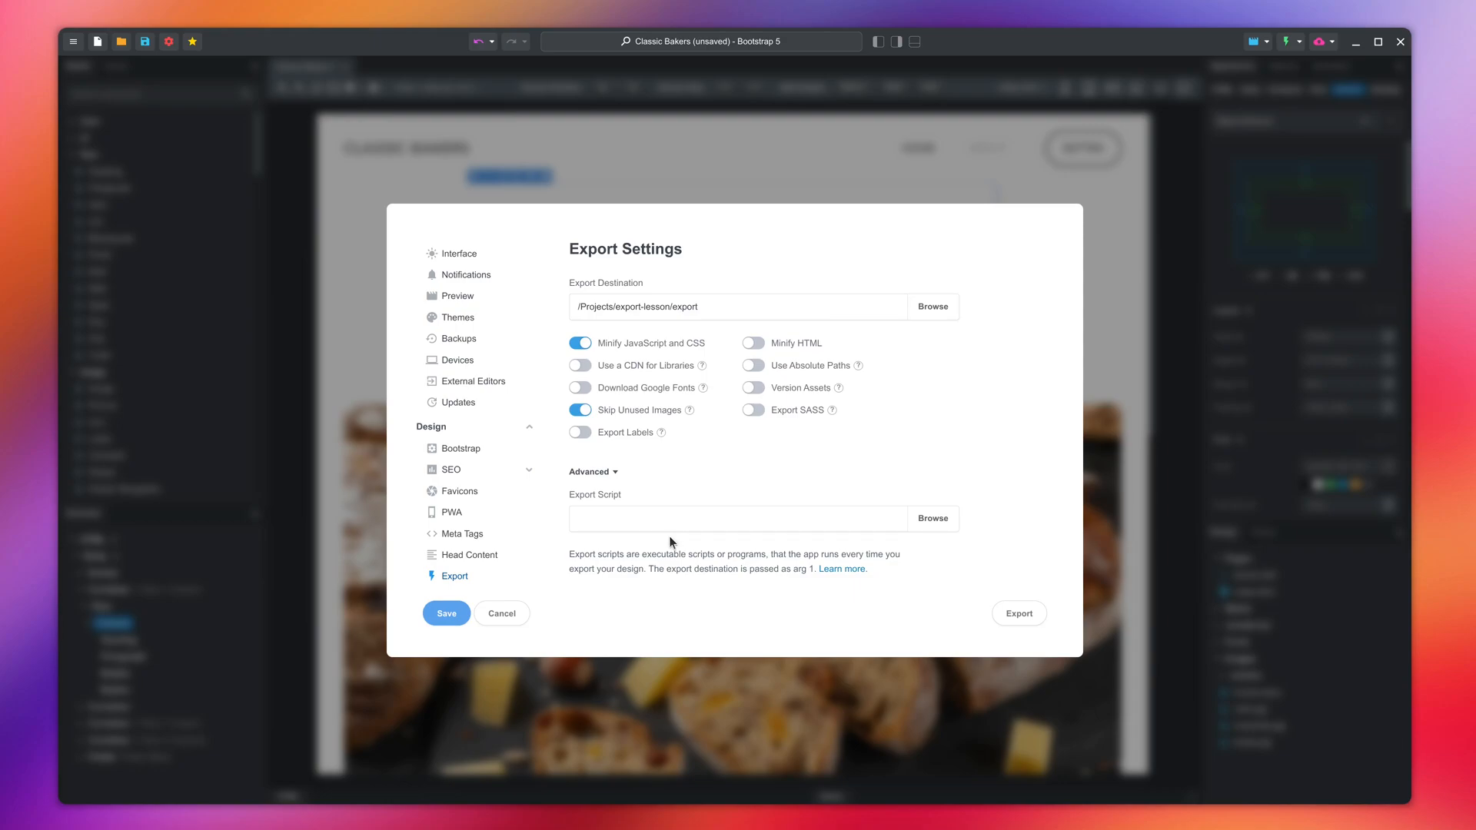
{"action": "left_click", "coordinate": [591, 471]}
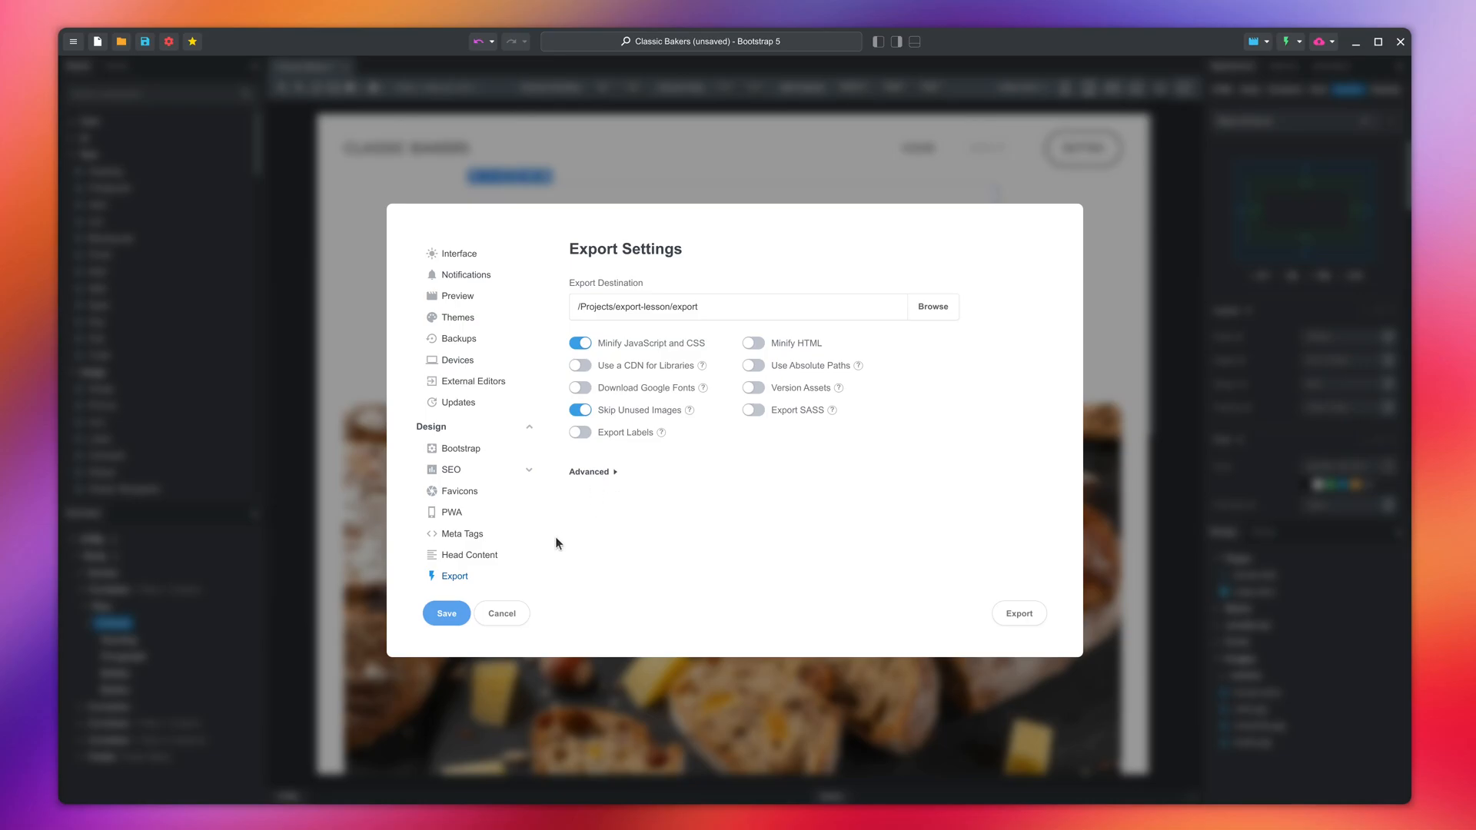
{"action": "left_click", "coordinate": [500, 613]}
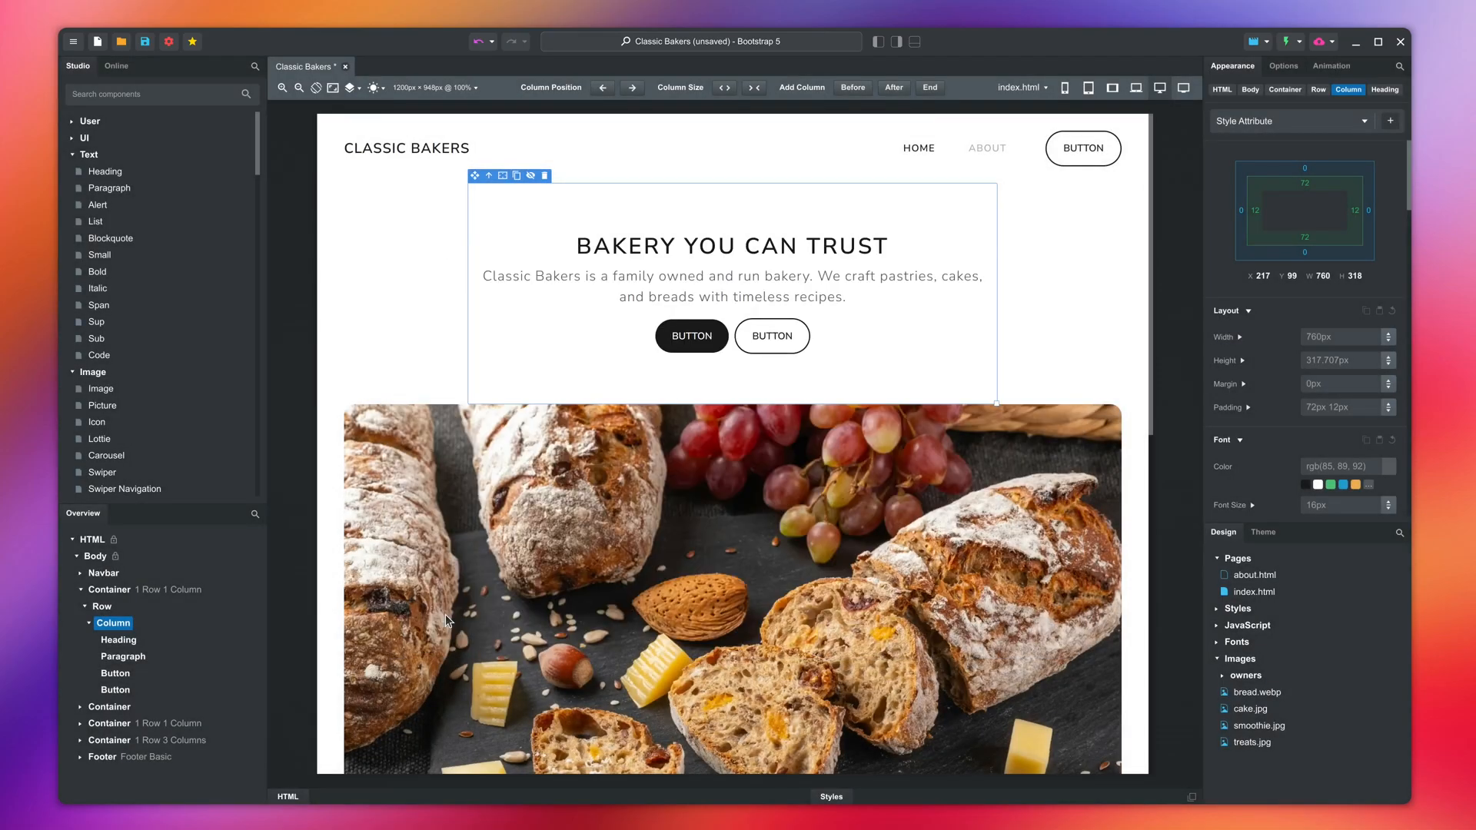
{"action": "mouse_move", "coordinate": [1184, 150]}
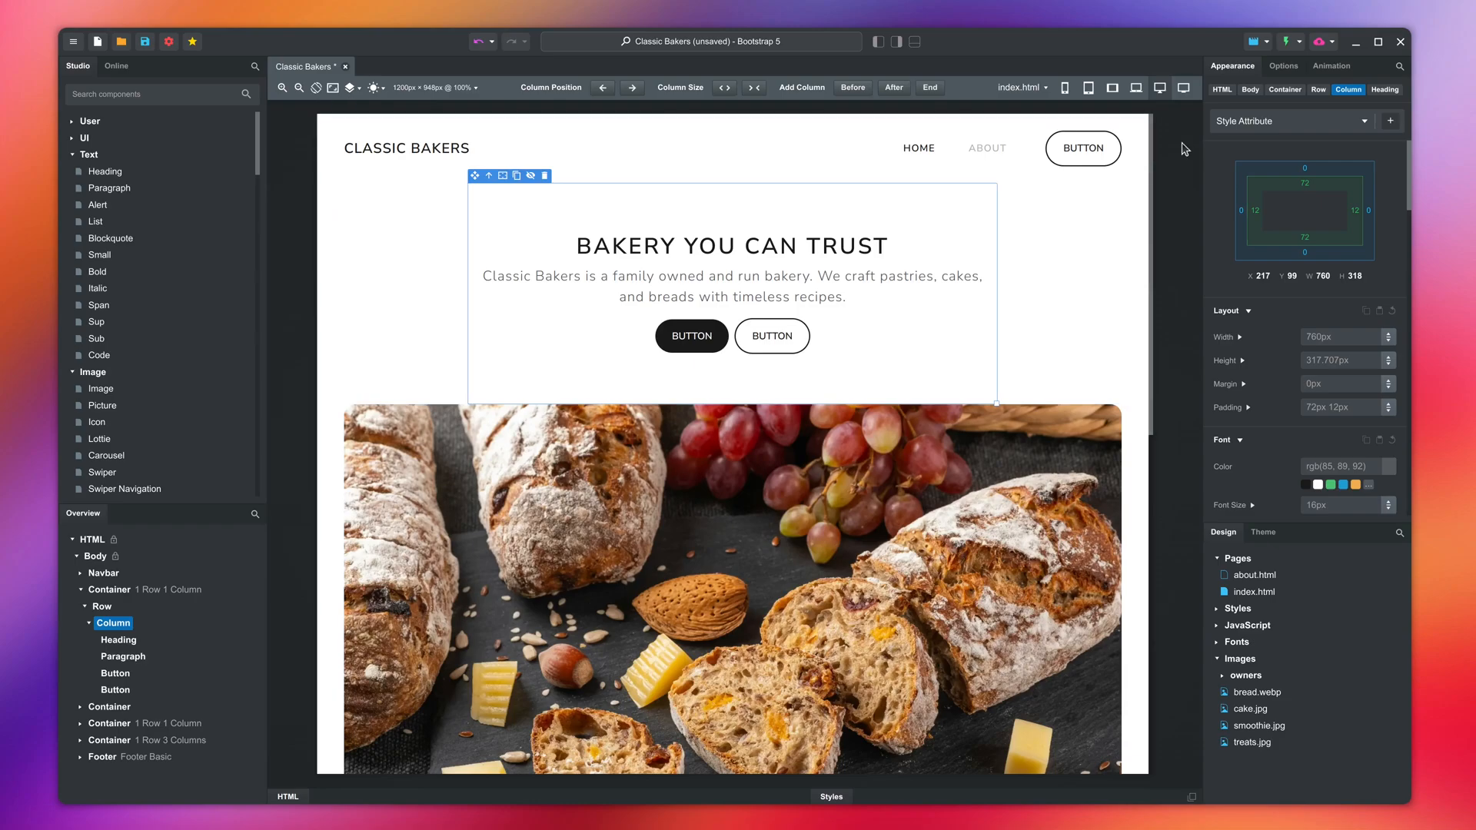
Export the site and inspect the exported pages plus assets, css and img folders in Files.
{"action": "left_click", "coordinate": [1290, 41]}
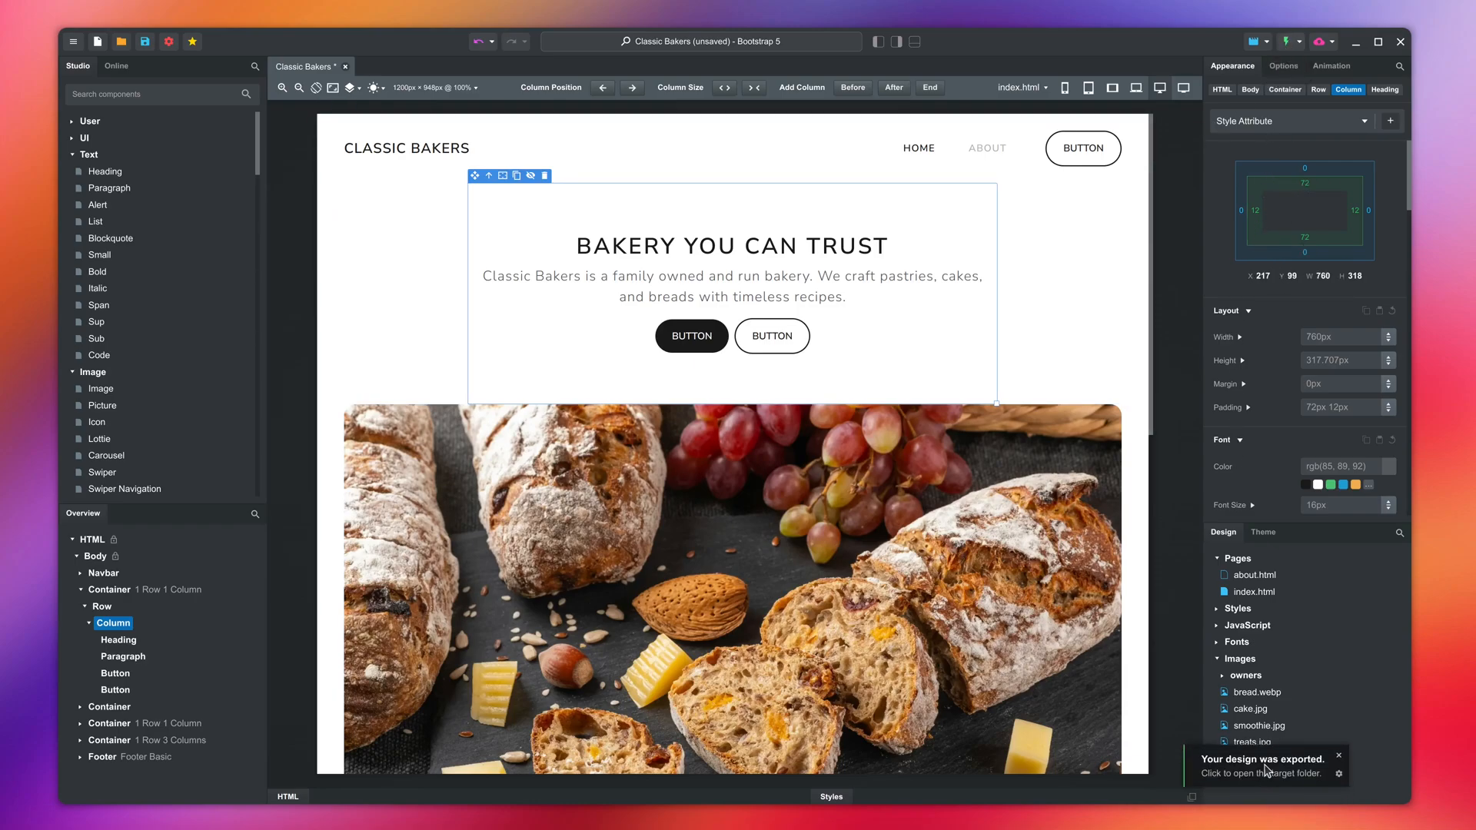
{"action": "left_click", "coordinate": [1266, 764]}
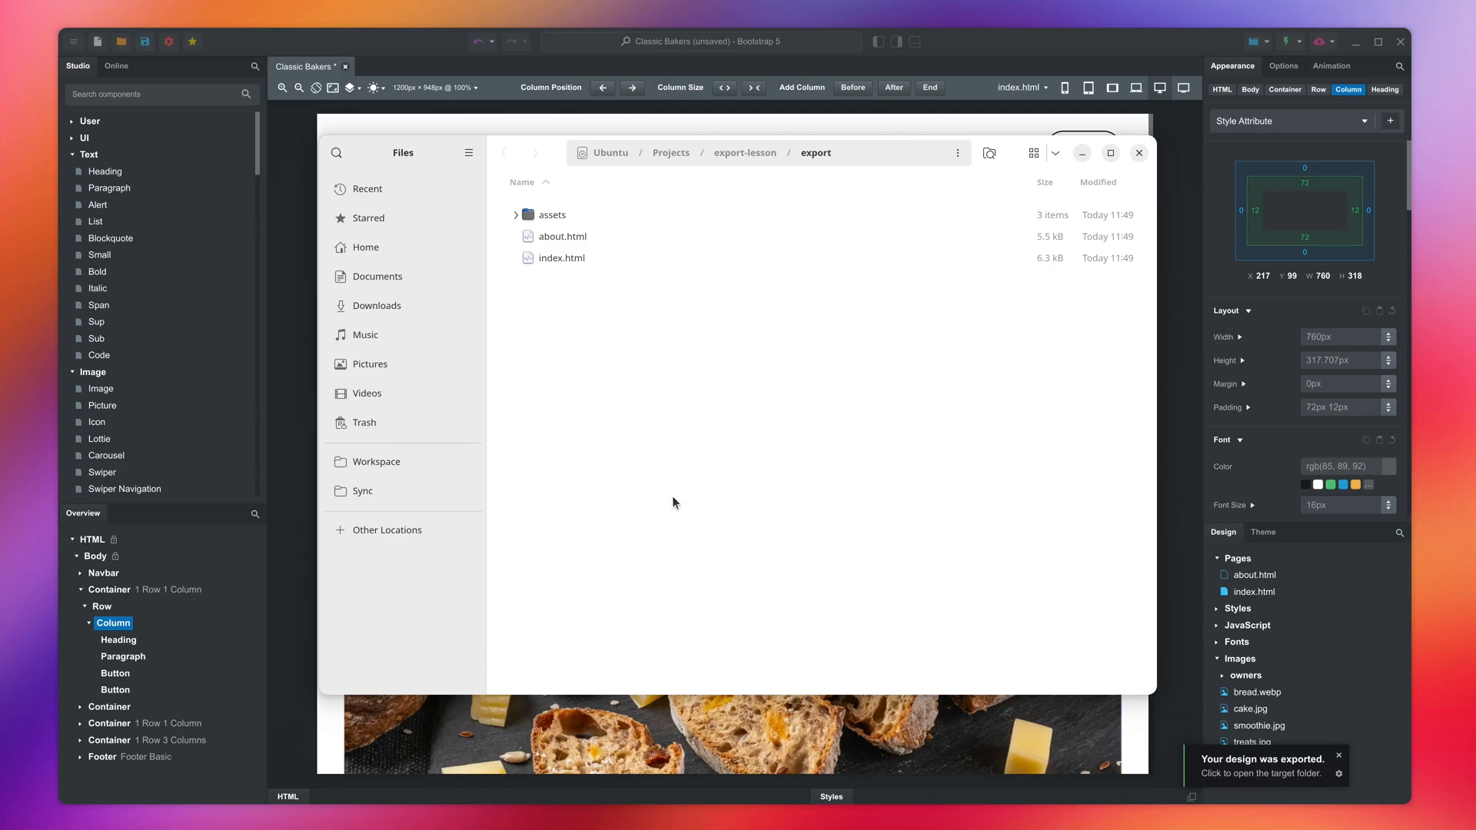
{"action": "left_click", "coordinate": [515, 214]}
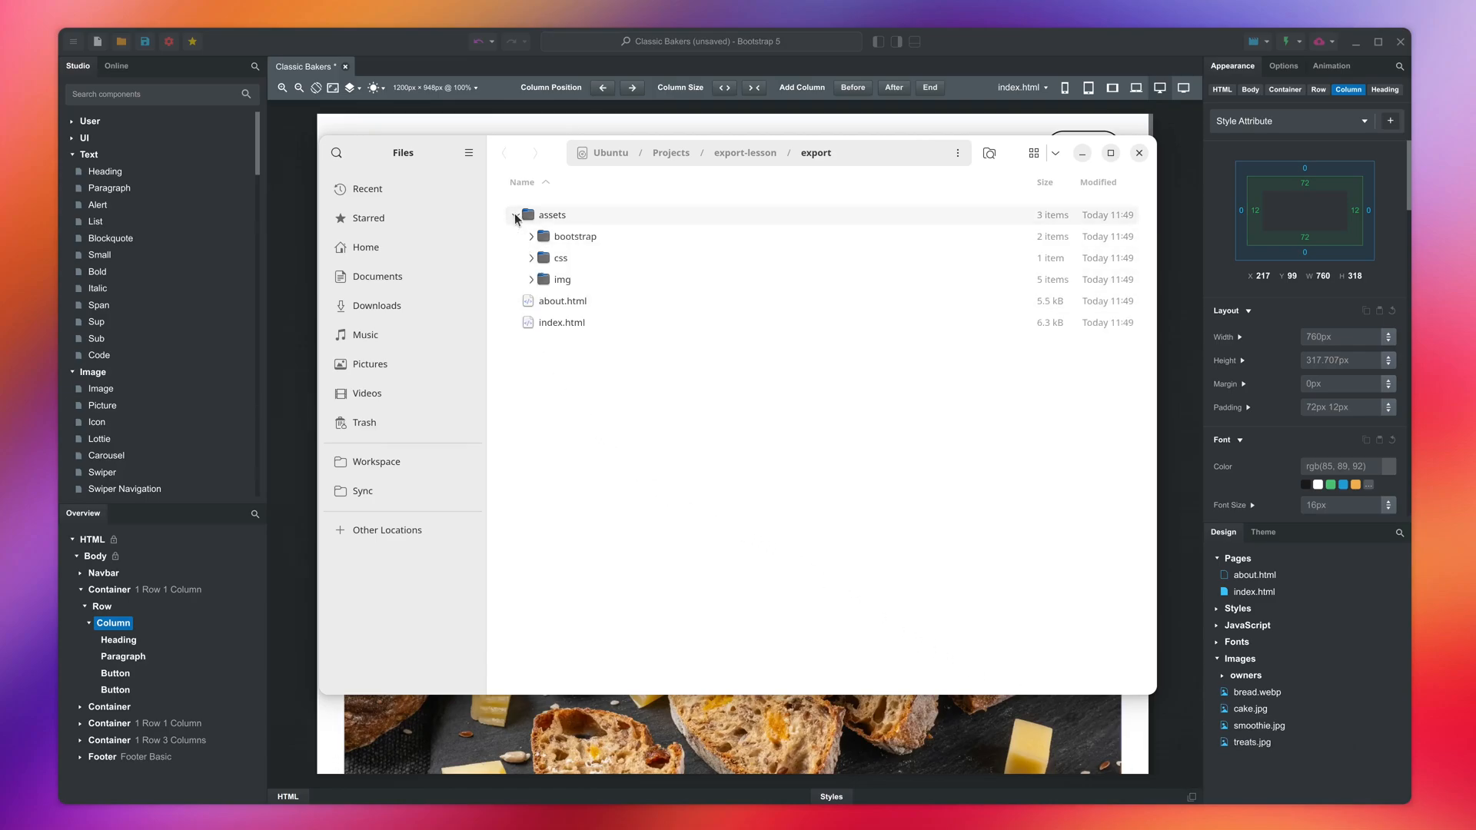
{"action": "left_click", "coordinate": [532, 279]}
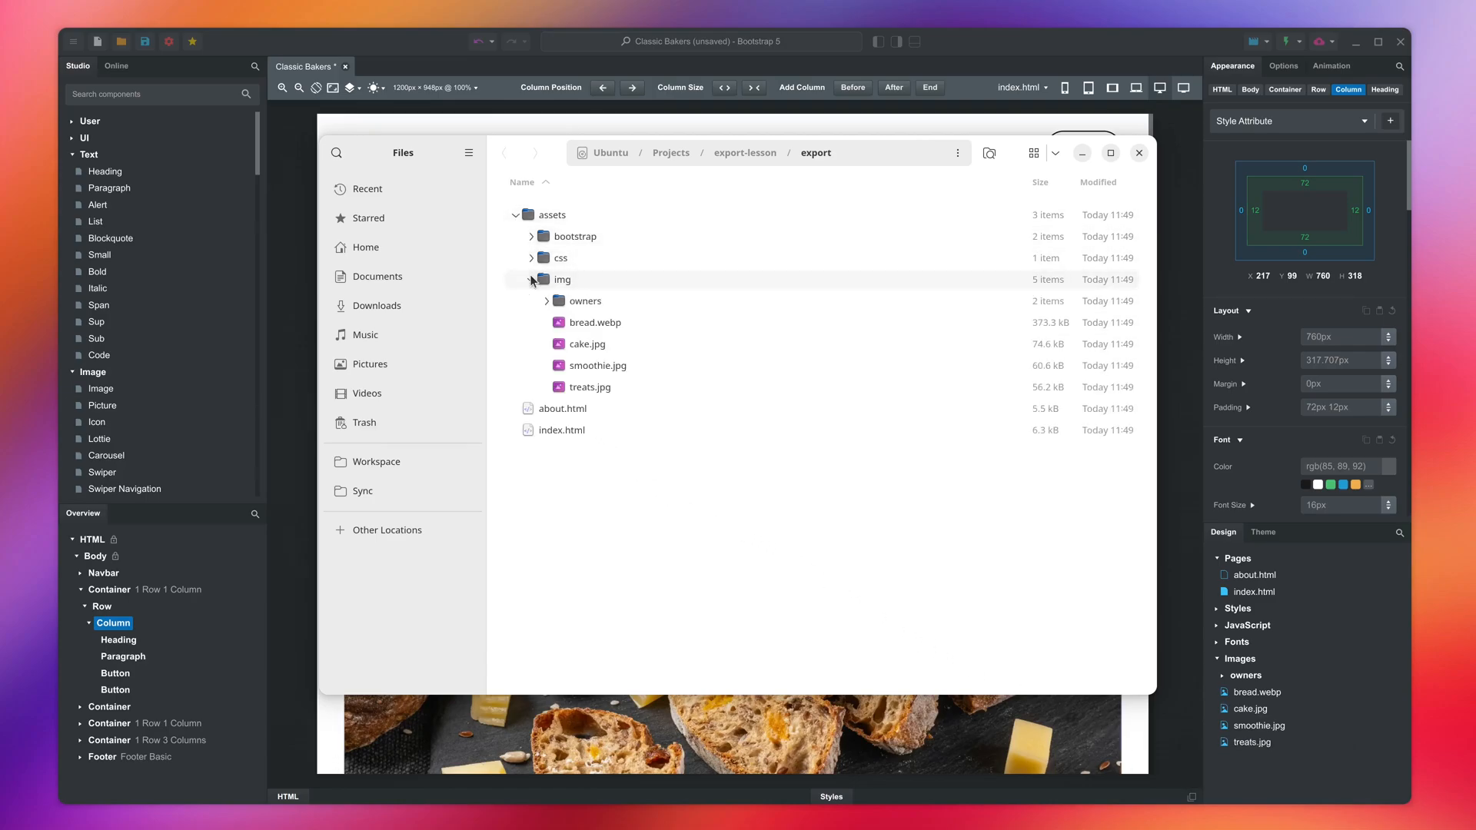
{"action": "left_click", "coordinate": [547, 301]}
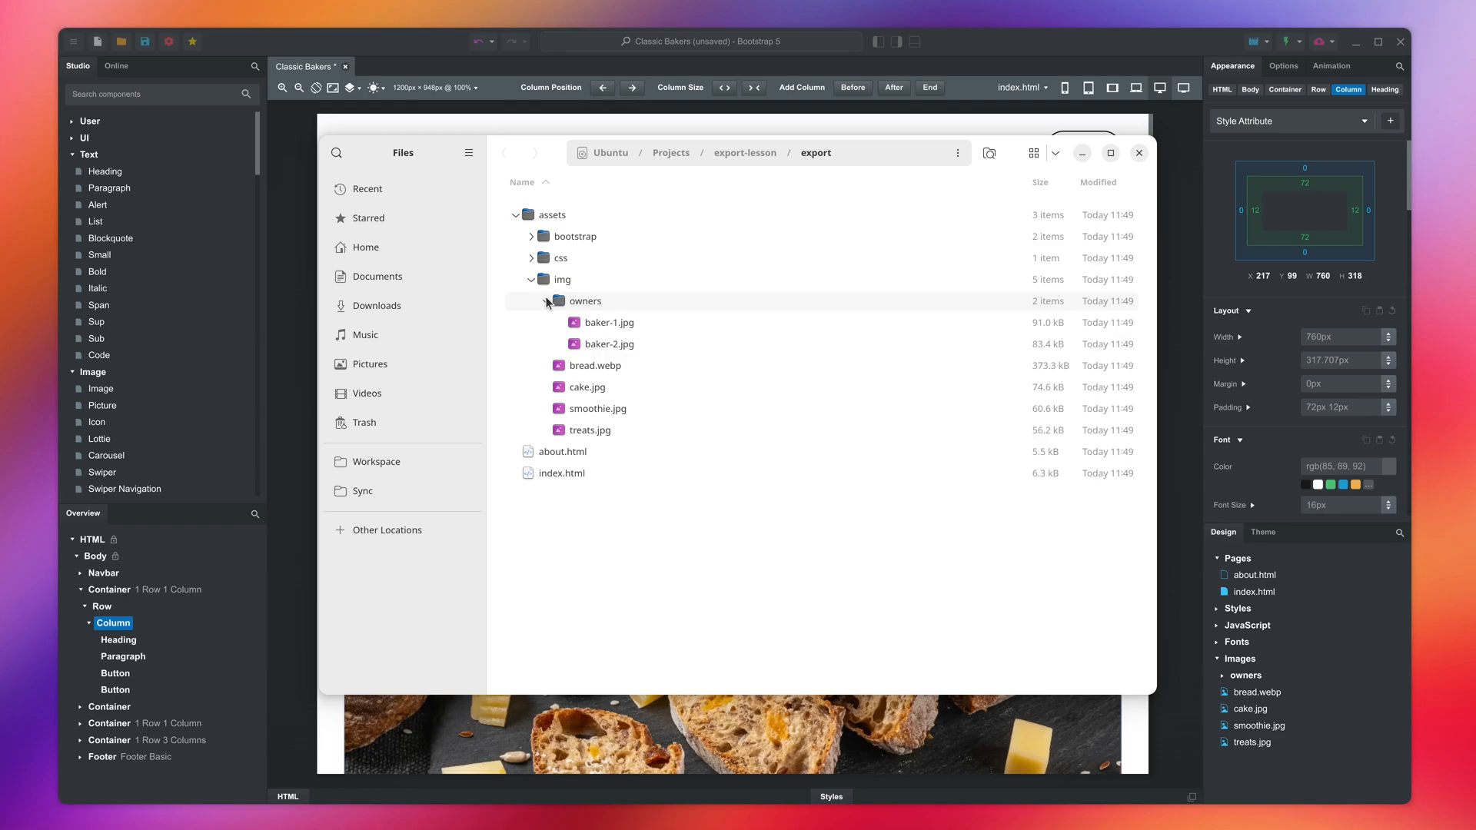
{"action": "key", "text": "ctrl+a"}
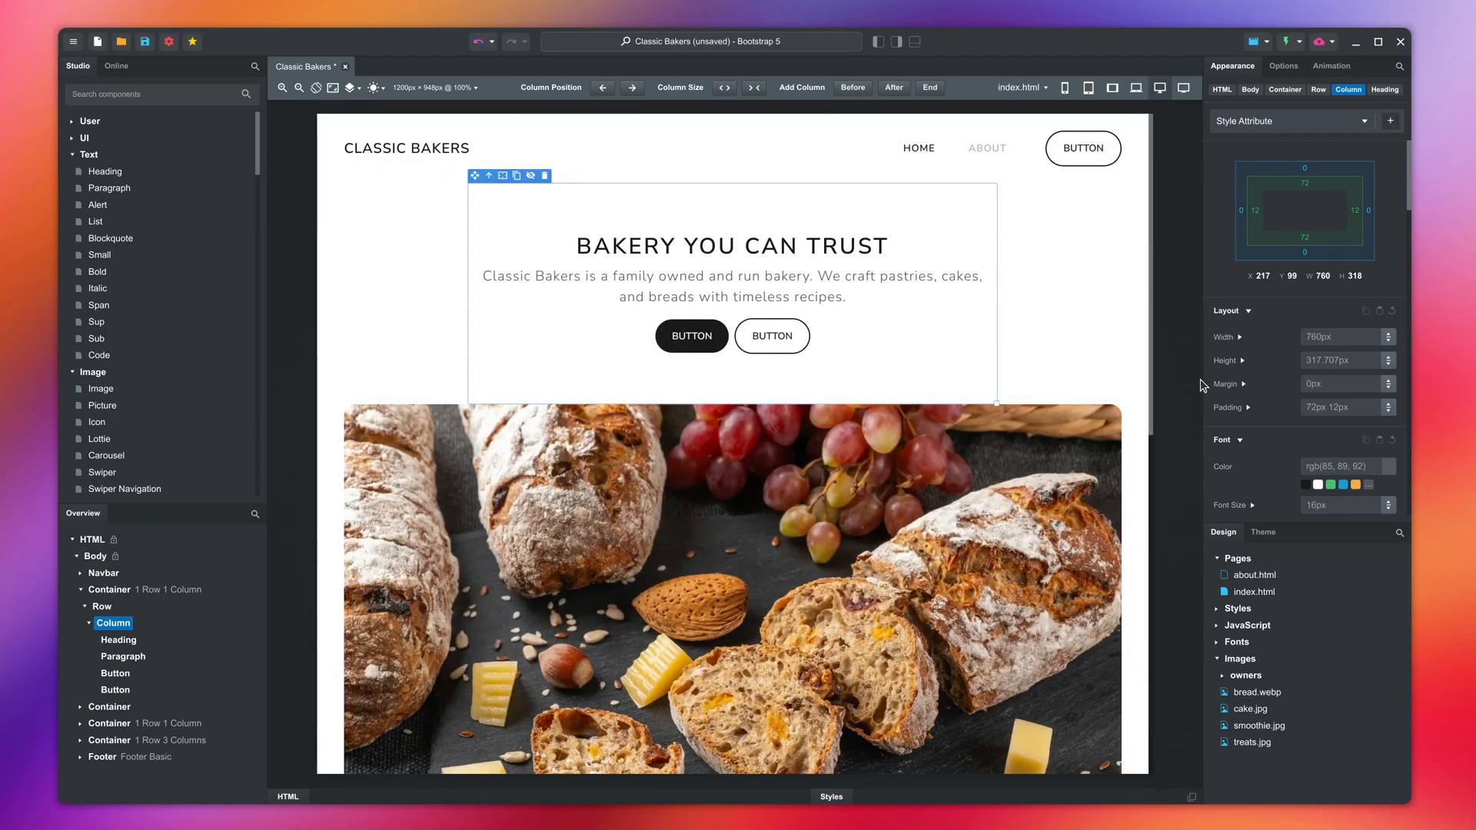
Export only about.html and open its export folder.
{"action": "right_click", "coordinate": [1250, 575]}
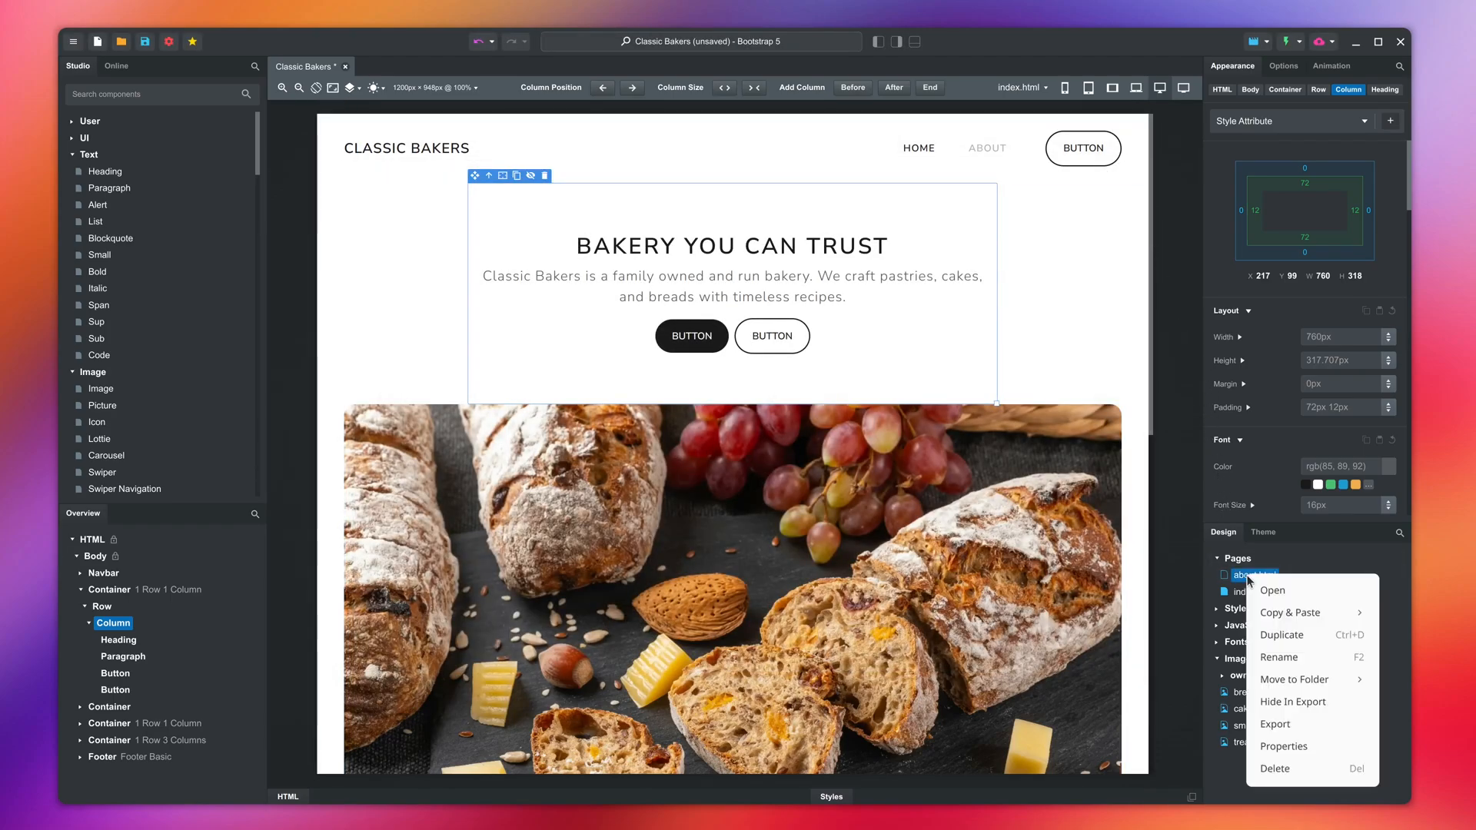
{"action": "mouse_move", "coordinate": [1275, 724]}
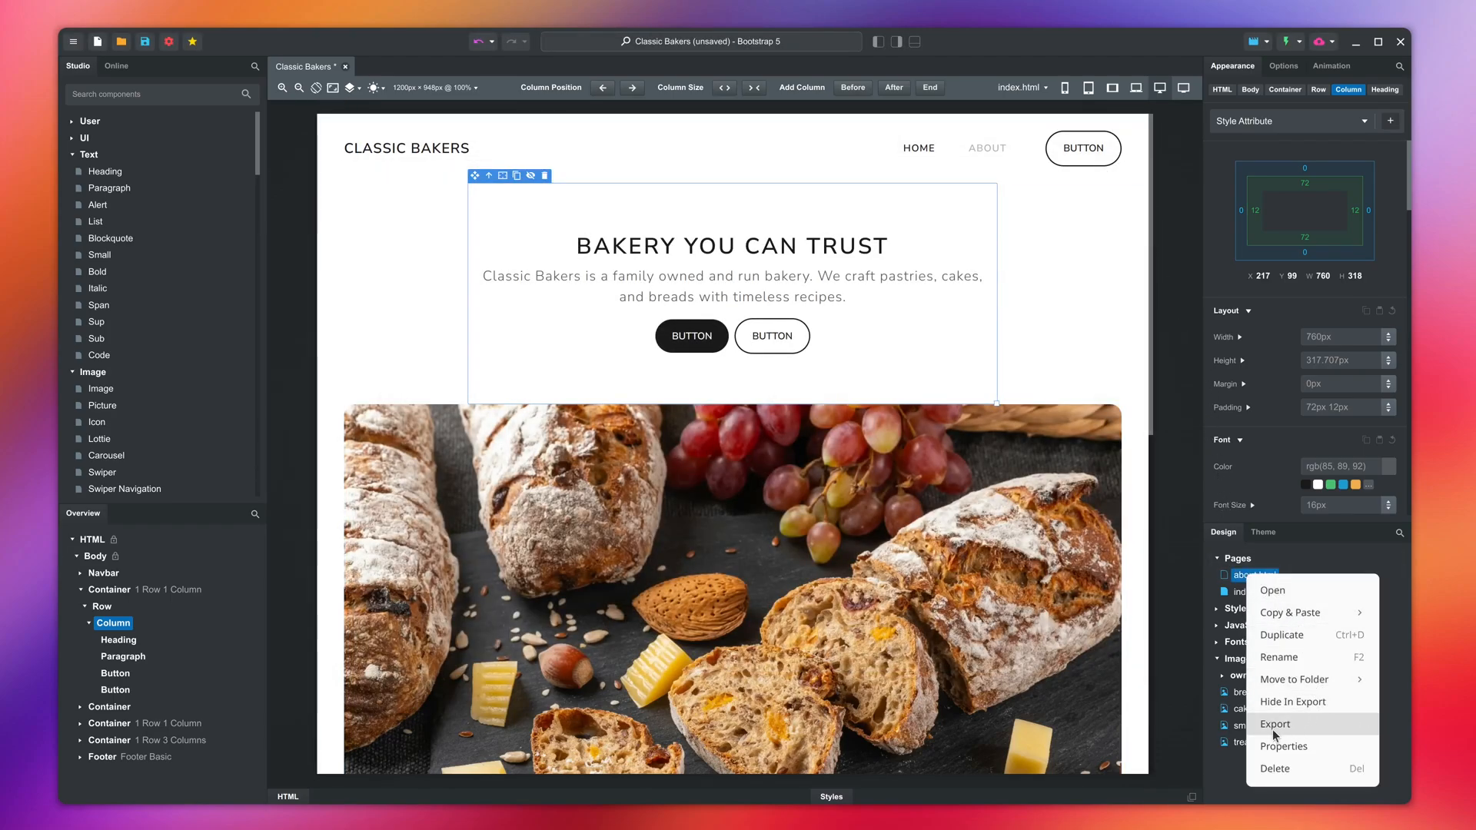
{"action": "left_click", "coordinate": [1276, 724]}
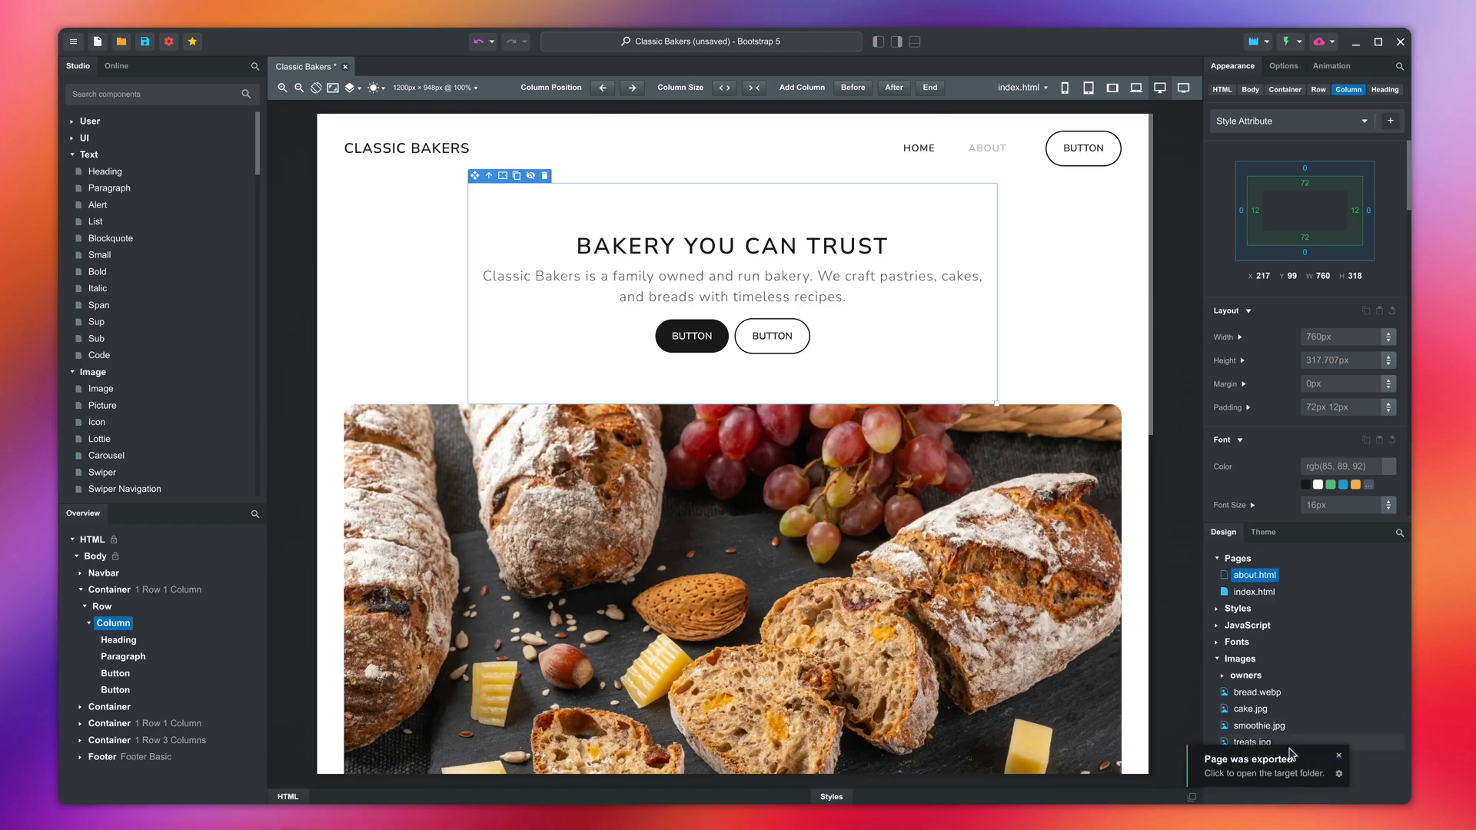
{"action": "left_click", "coordinate": [1249, 760]}
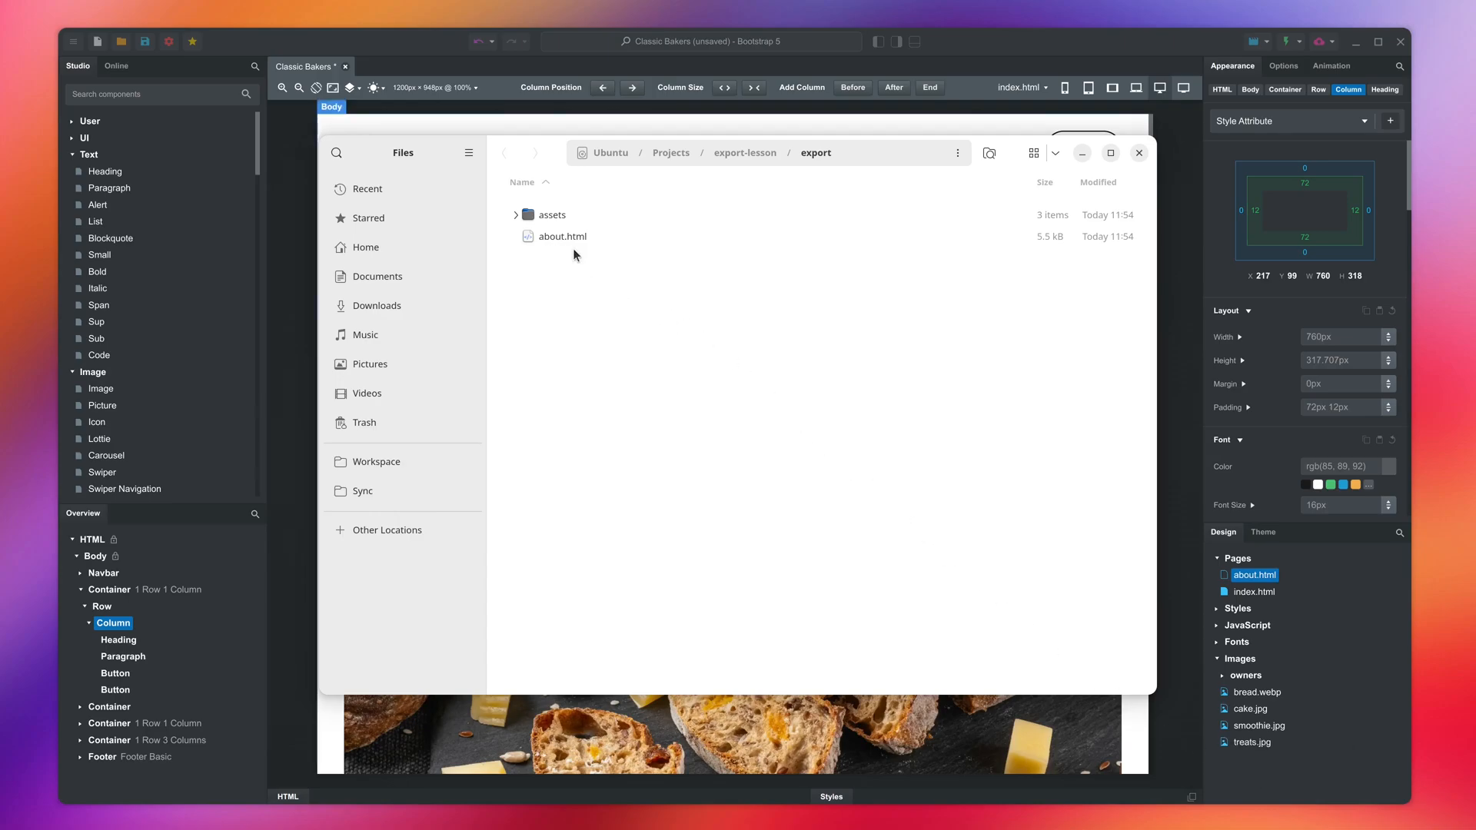
Check the assets and img output, trash all exported files, and close Files.
{"action": "left_click", "coordinate": [516, 214]}
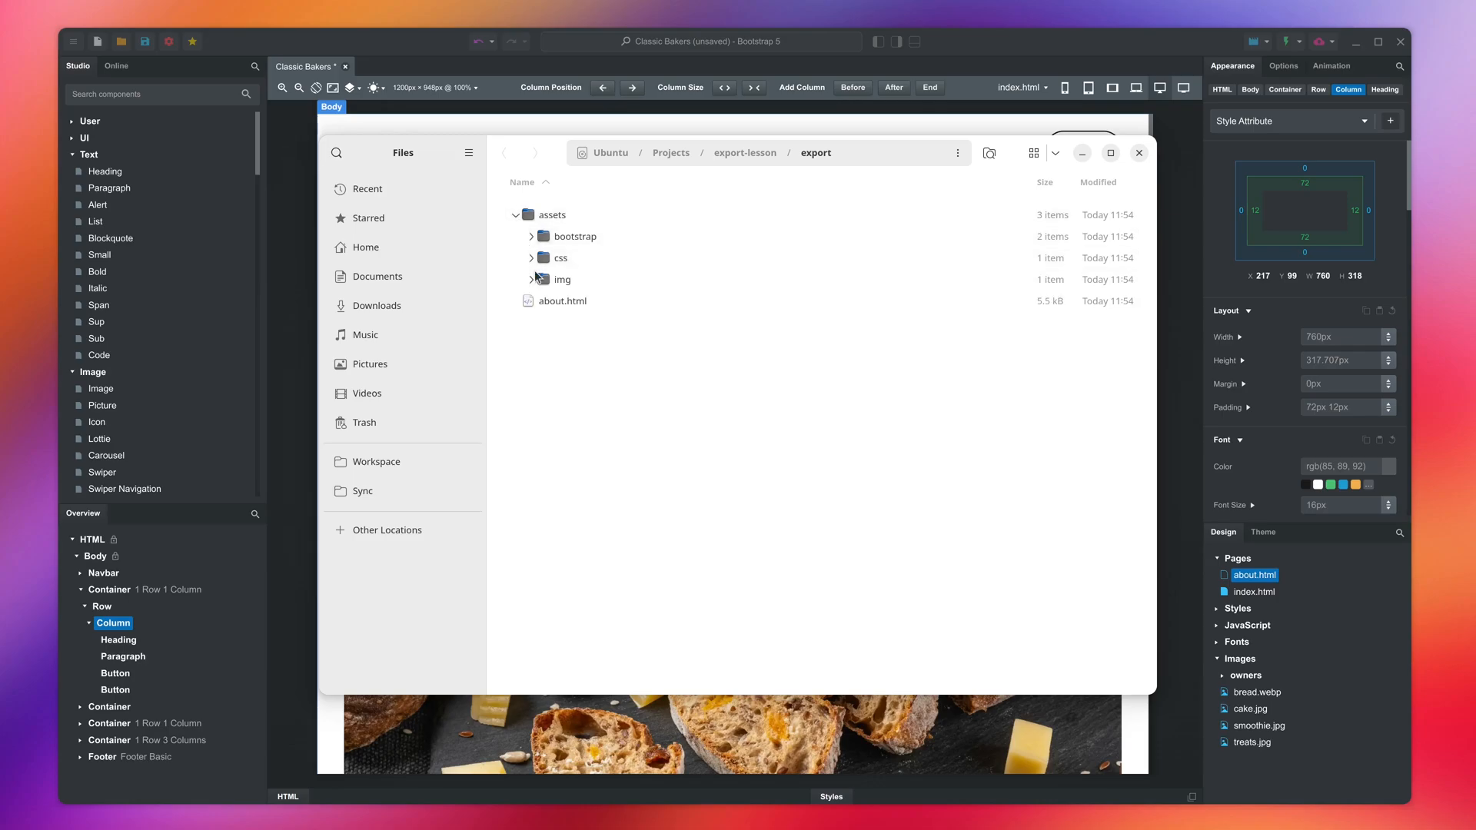
{"action": "left_click", "coordinate": [531, 278]}
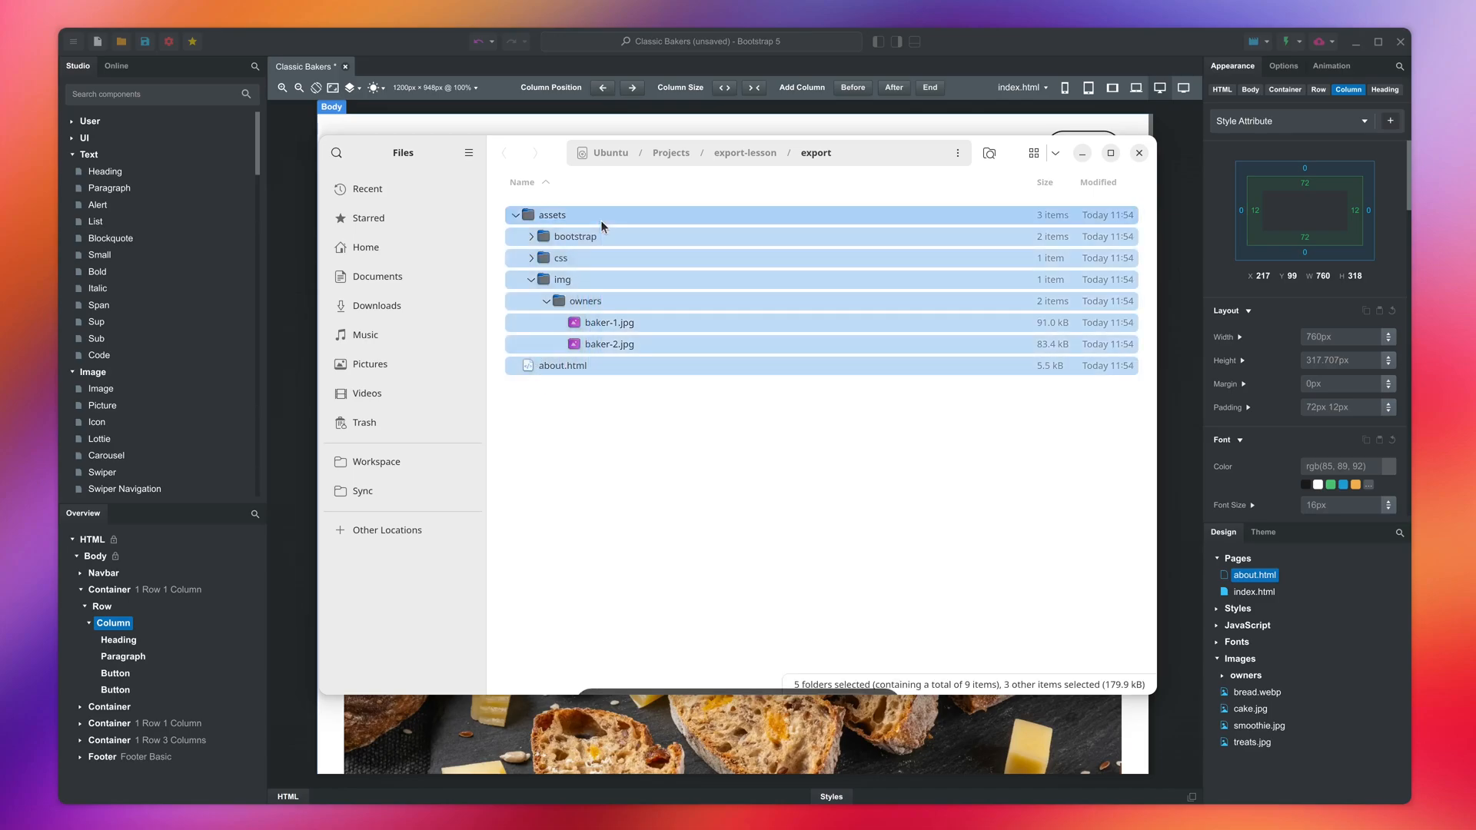
{"action": "key", "text": "Delete"}
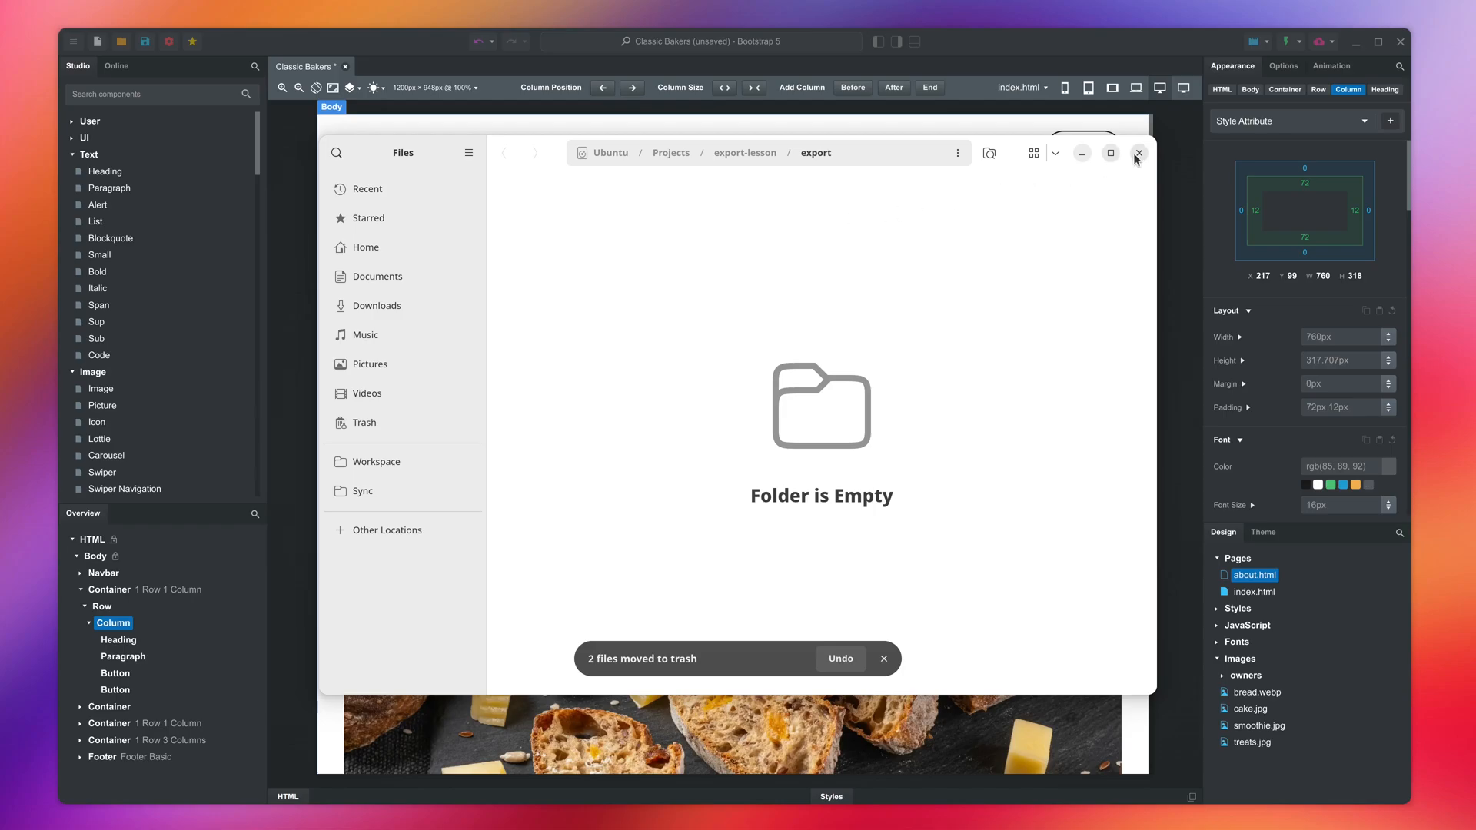
{"action": "left_click", "coordinate": [1137, 152]}
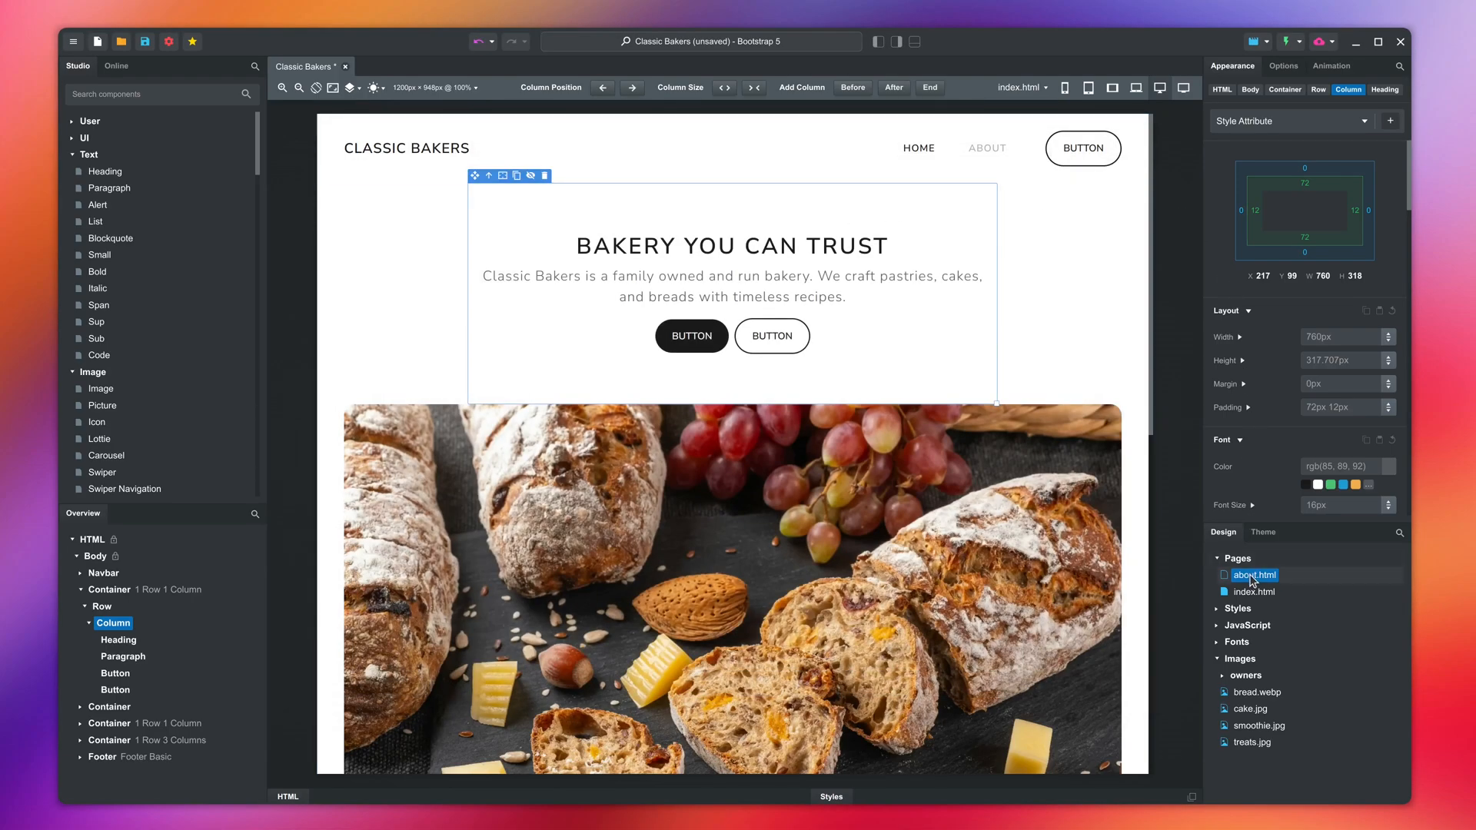
Mark about.html as Hide In Export and open the about page in the editor.
{"action": "right_click", "coordinate": [1254, 574]}
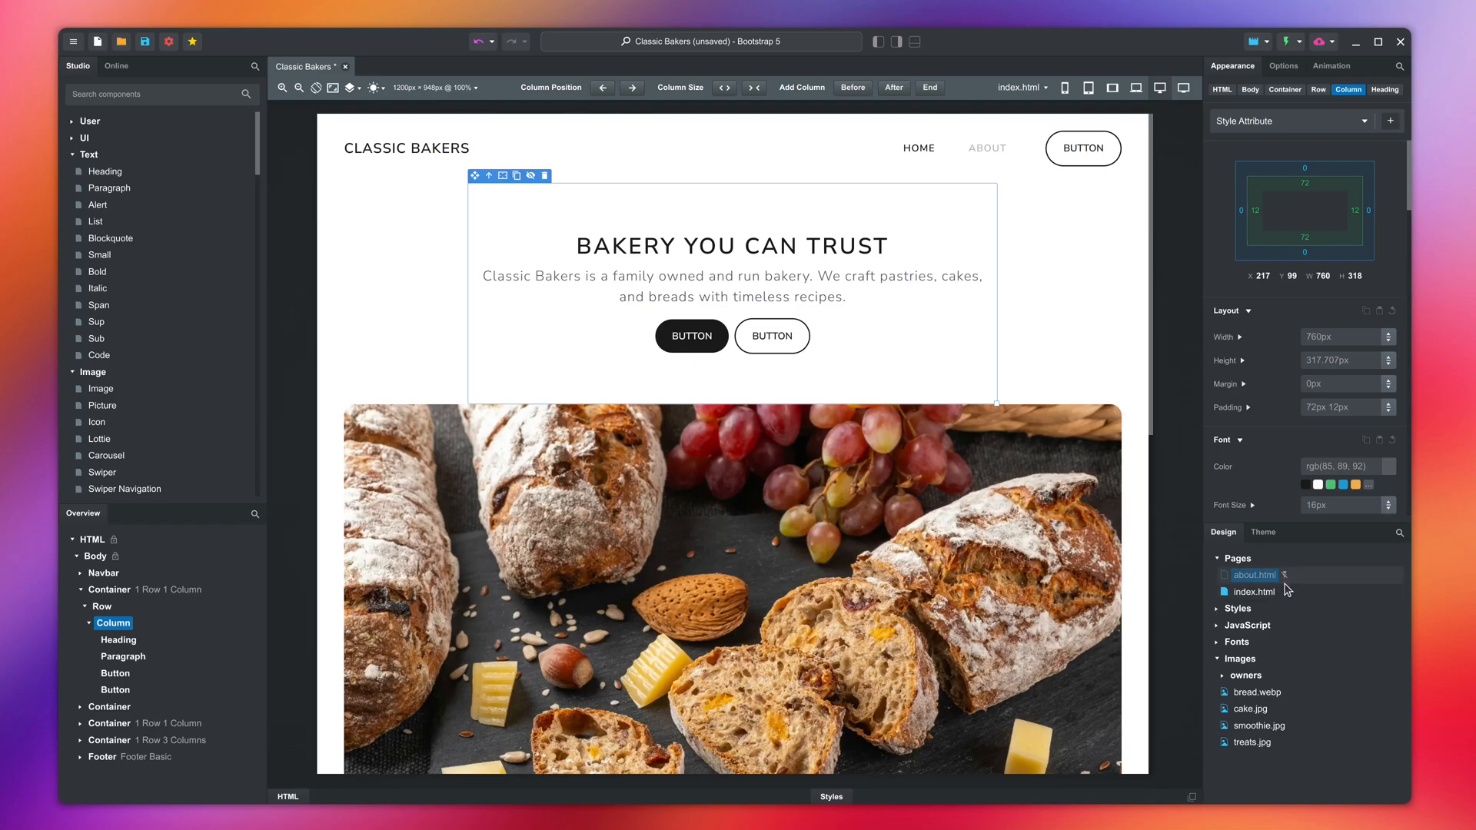
{"action": "left_click", "coordinate": [1254, 575]}
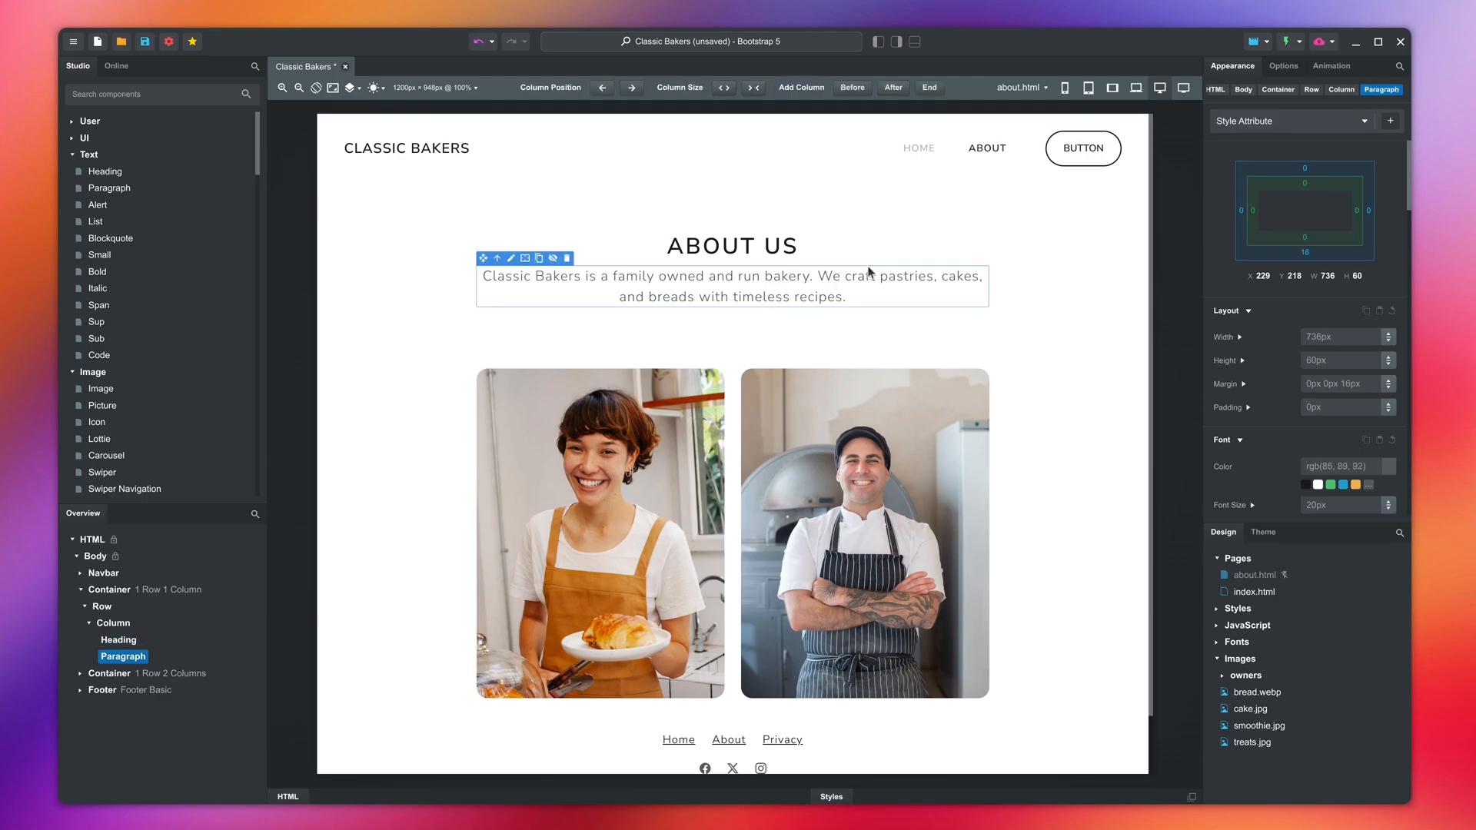
{"action": "left_click", "coordinate": [1255, 41]}
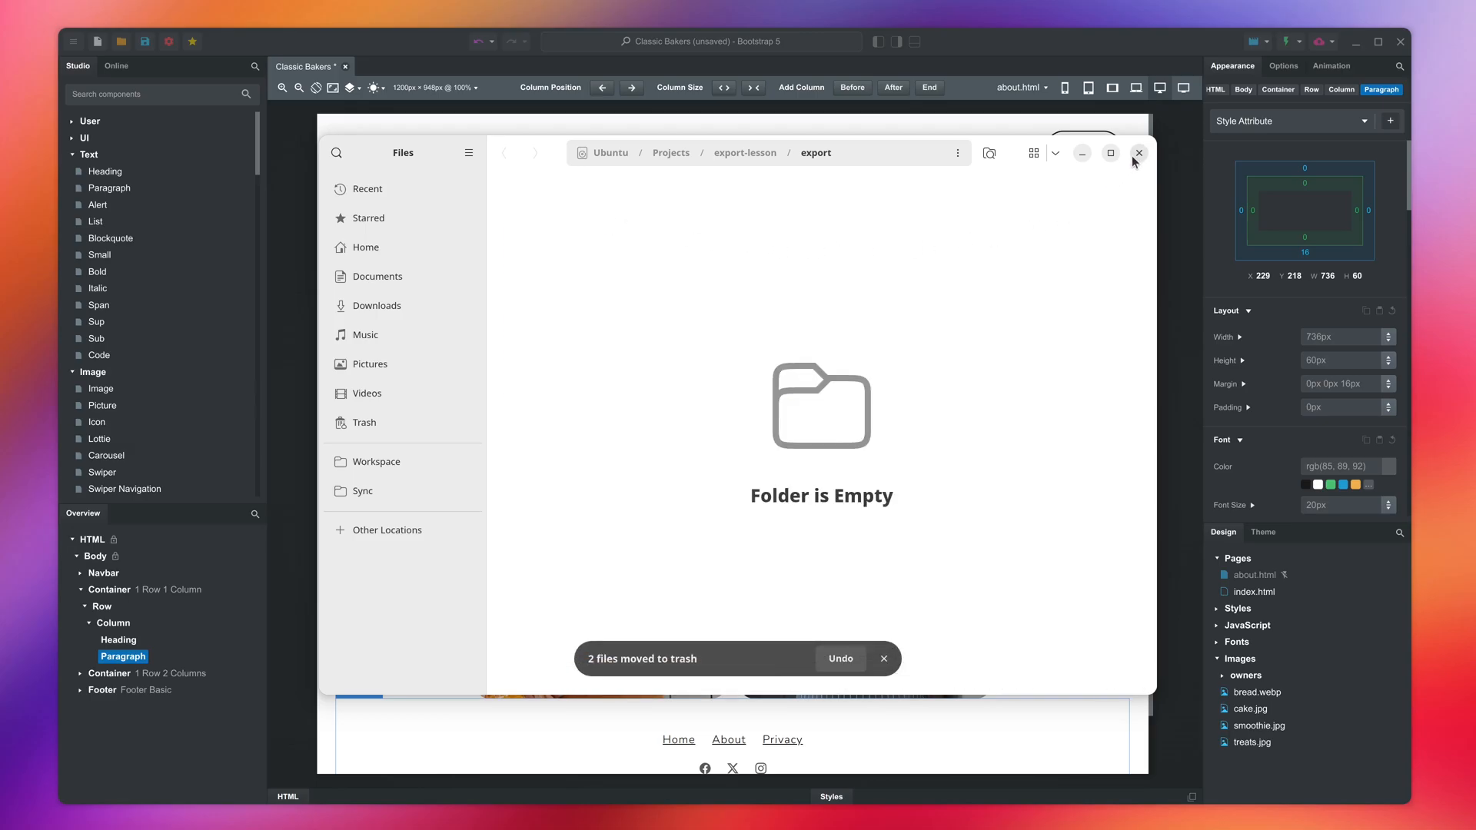
{"action": "left_click", "coordinate": [1302, 41]}
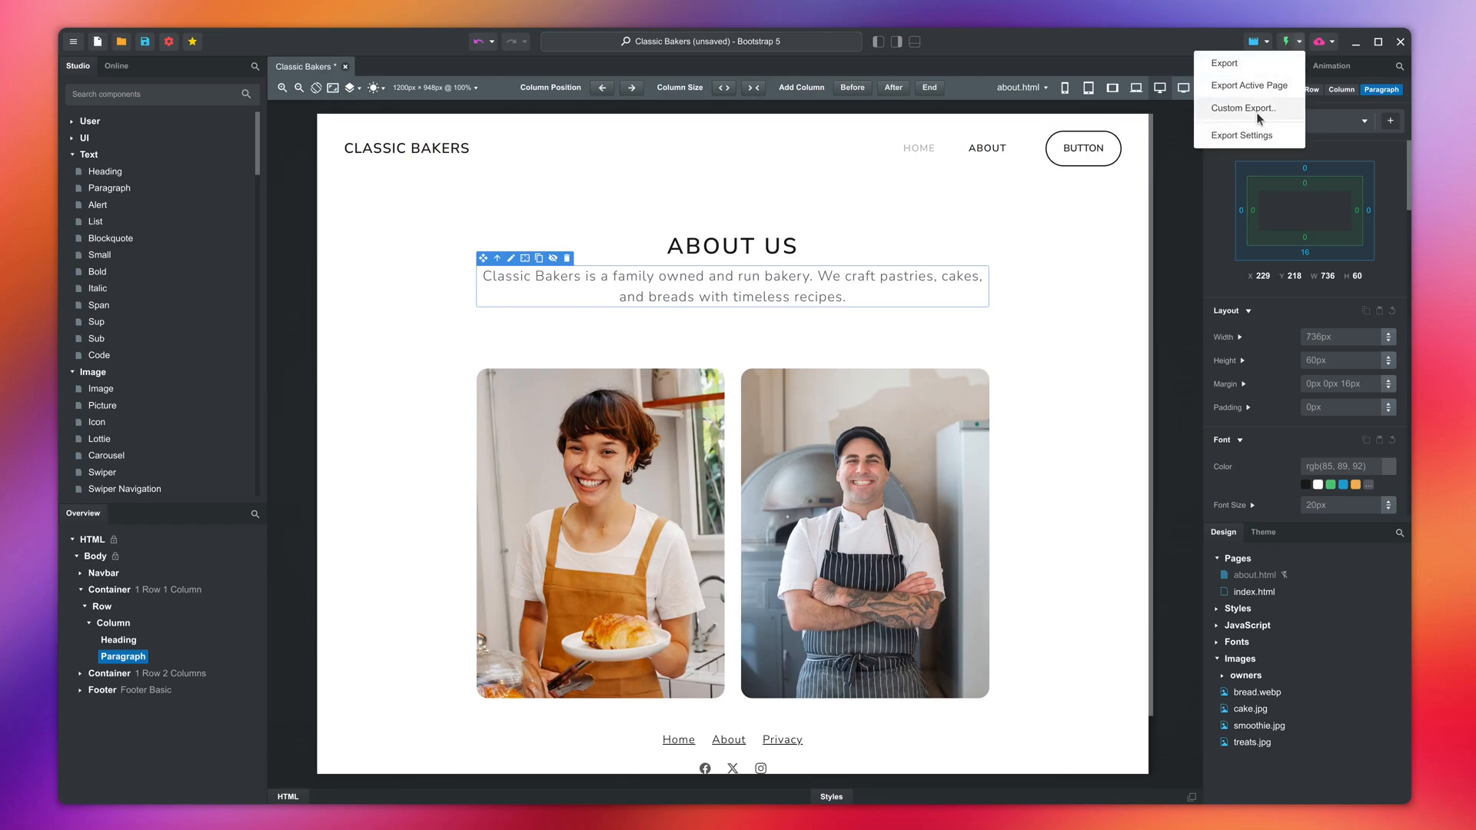
Custom-export only baker-1.jpg, baker-2.jpg and the CSS stylesheets selected by type.
{"action": "left_click", "coordinate": [1246, 108]}
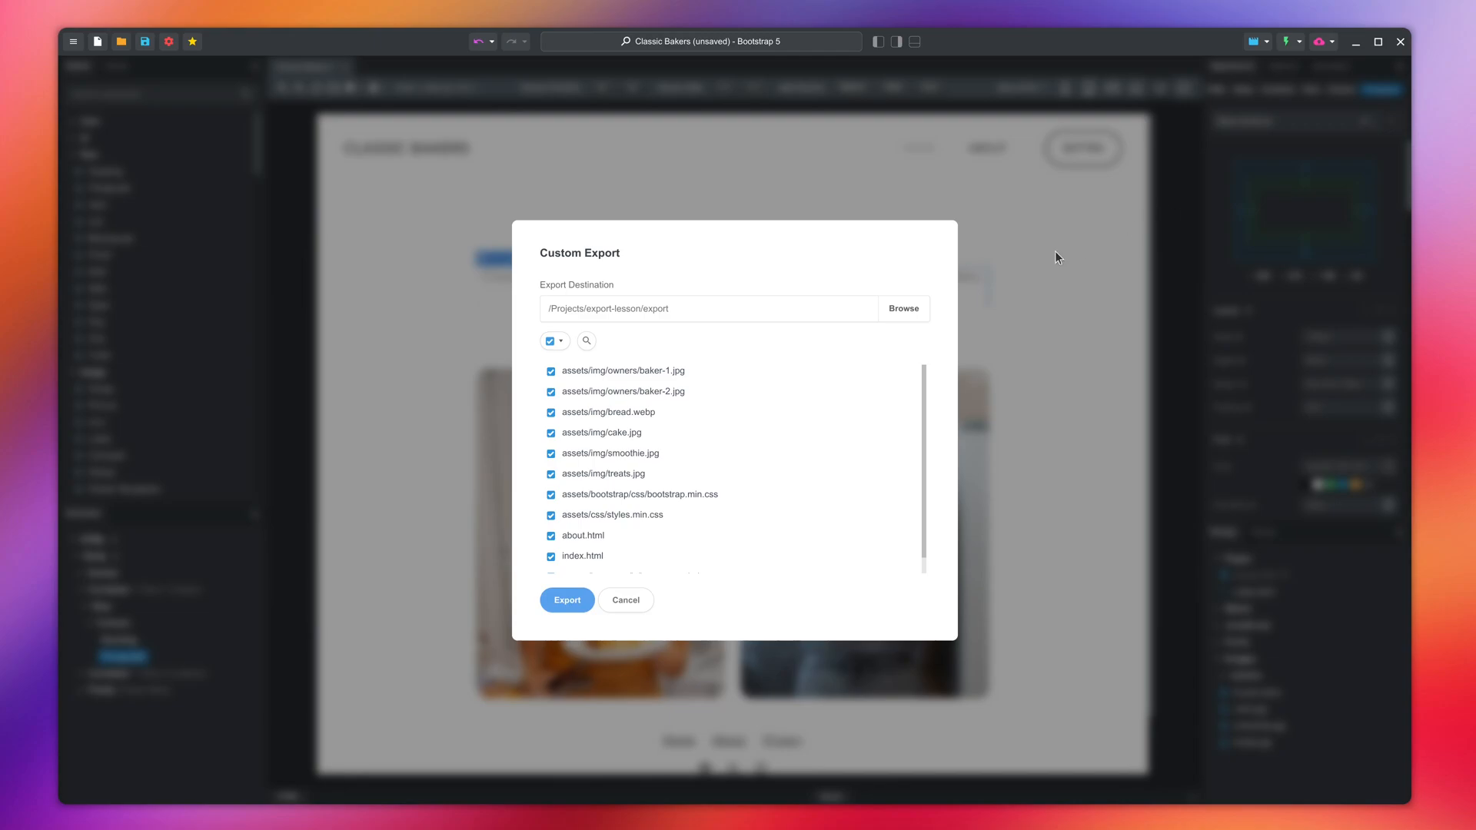
{"action": "left_click", "coordinate": [549, 340]}
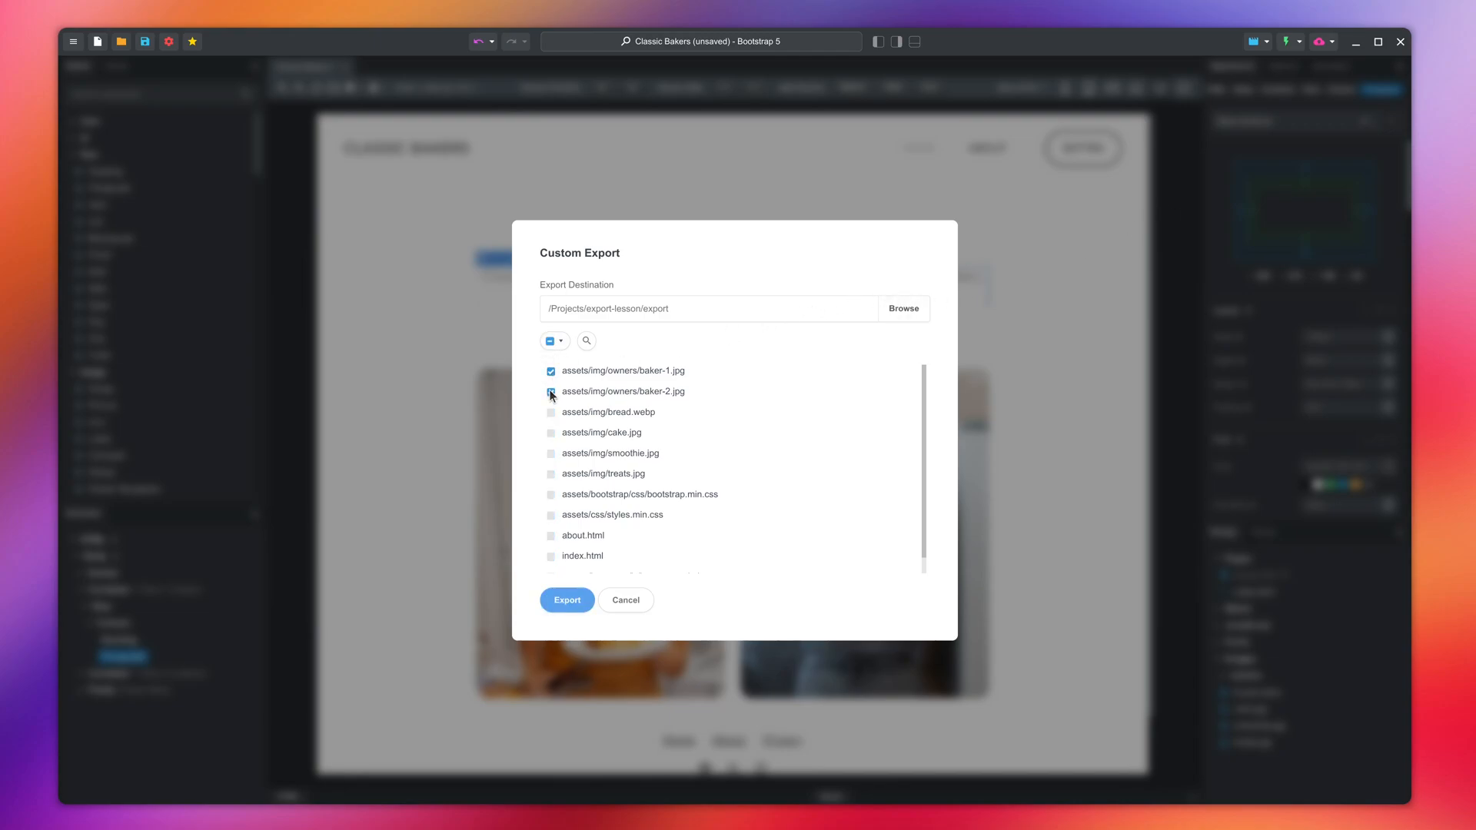
{"action": "left_click", "coordinate": [555, 340]}
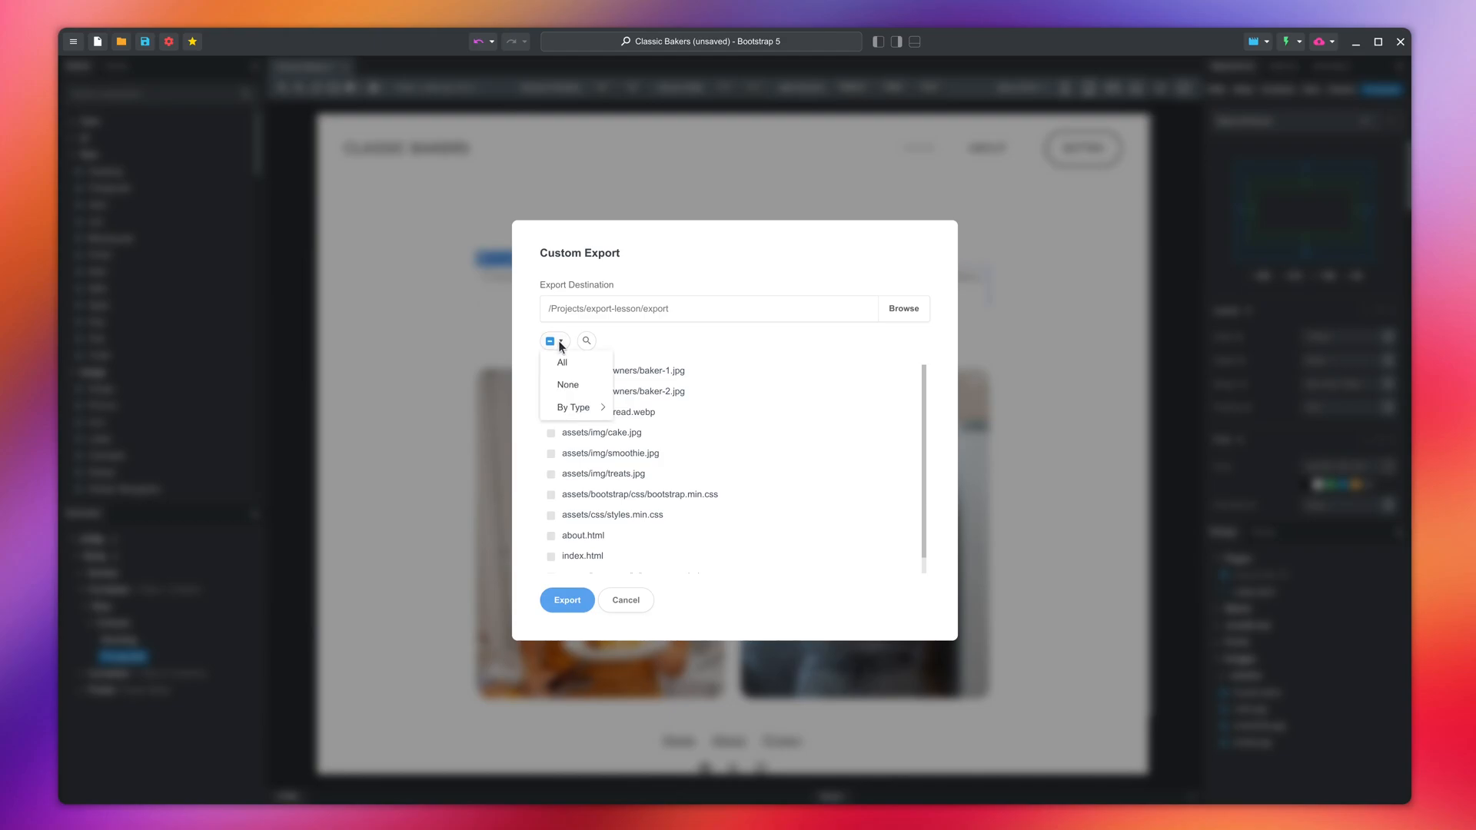
{"action": "left_click", "coordinate": [571, 407]}
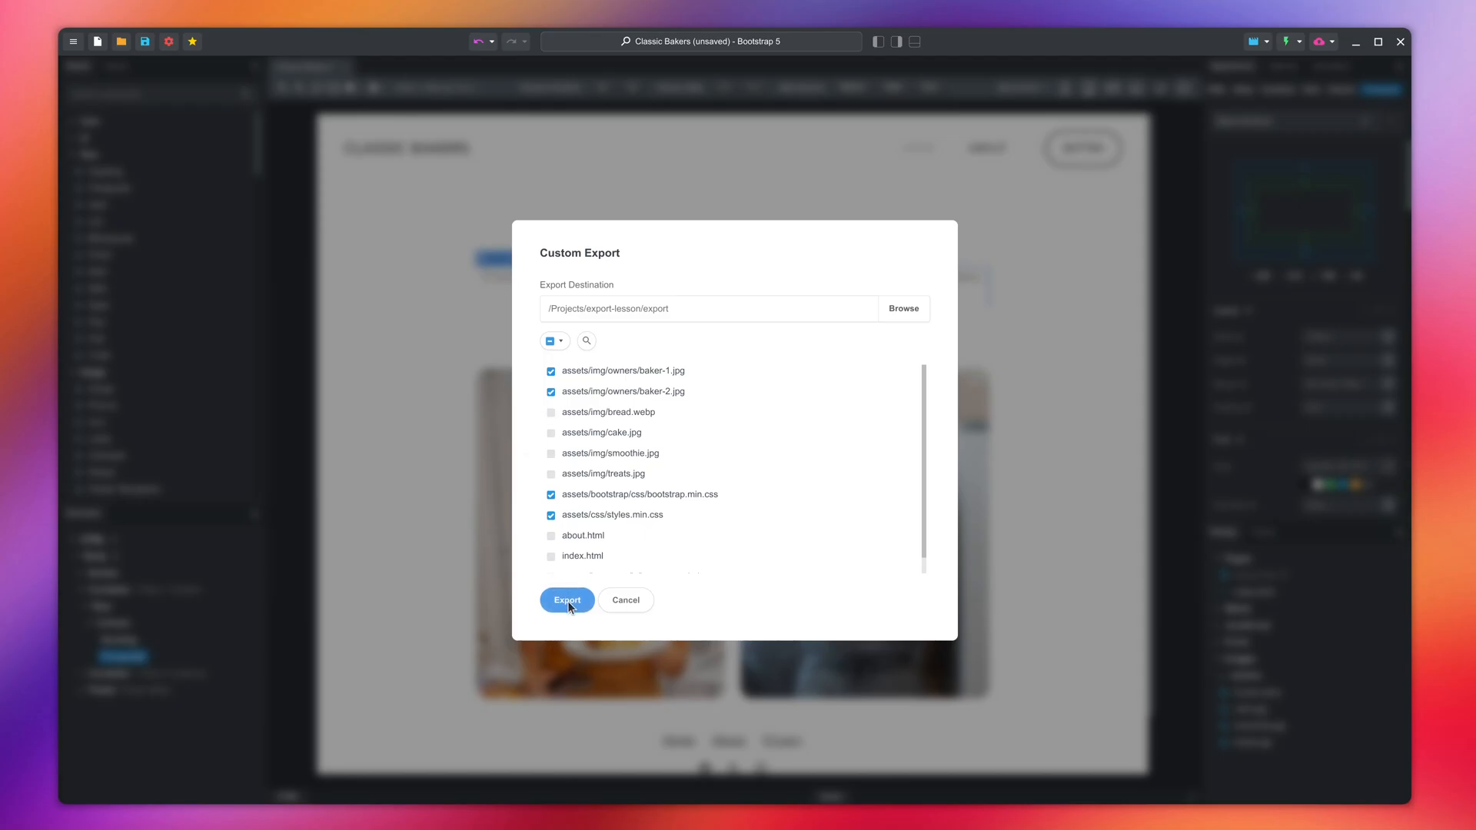
{"action": "left_click", "coordinate": [567, 600]}
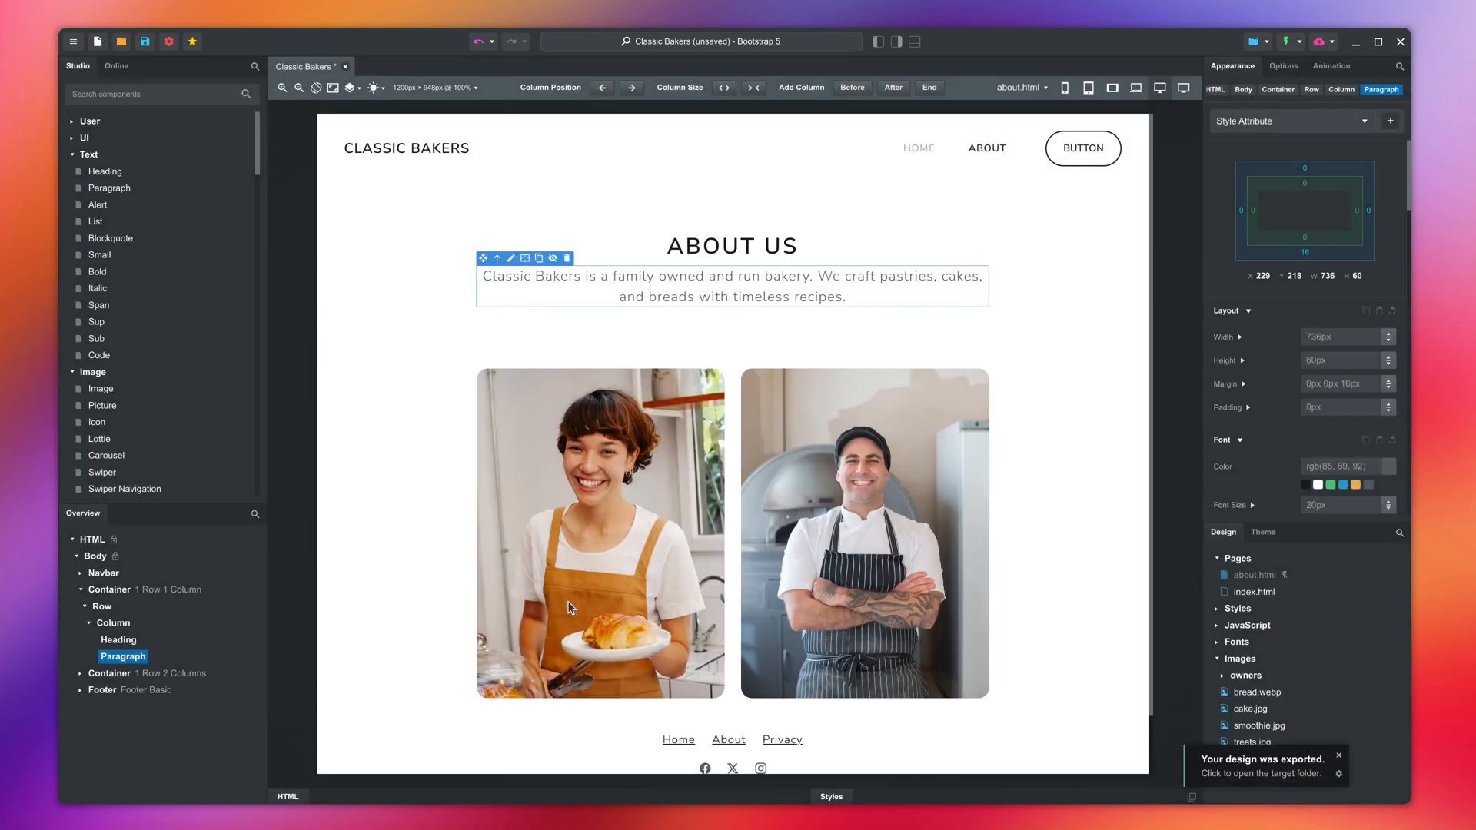